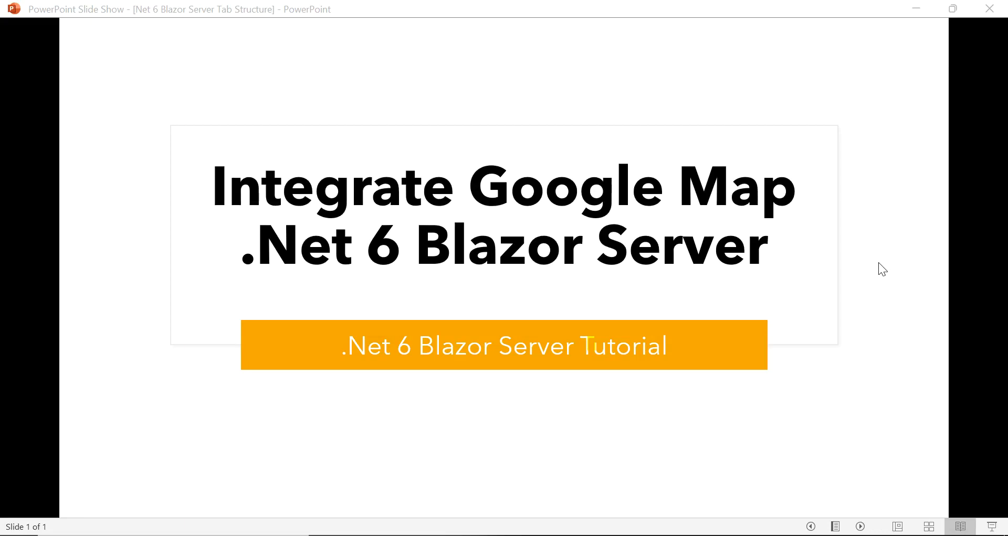
mouse_move(581, 524)
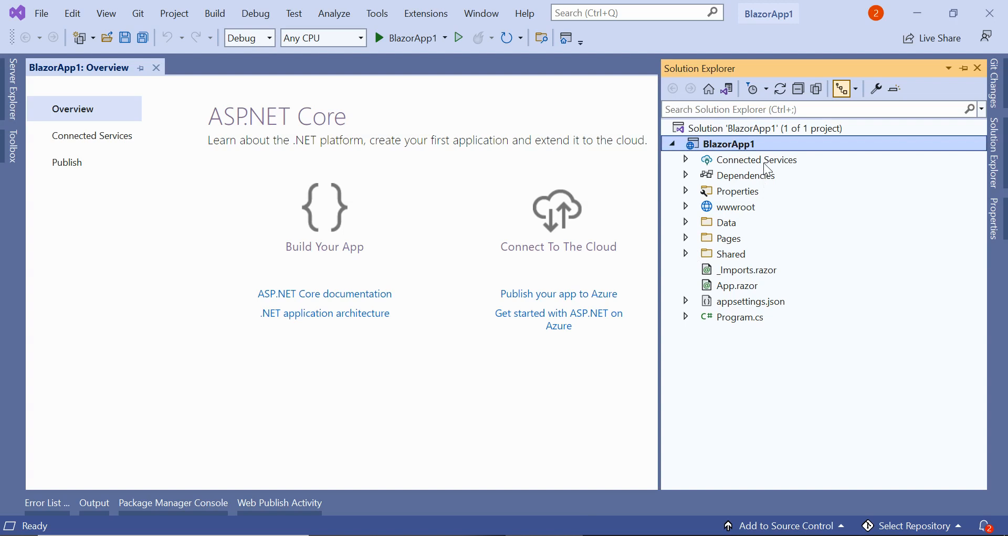
mouse_move(765, 168)
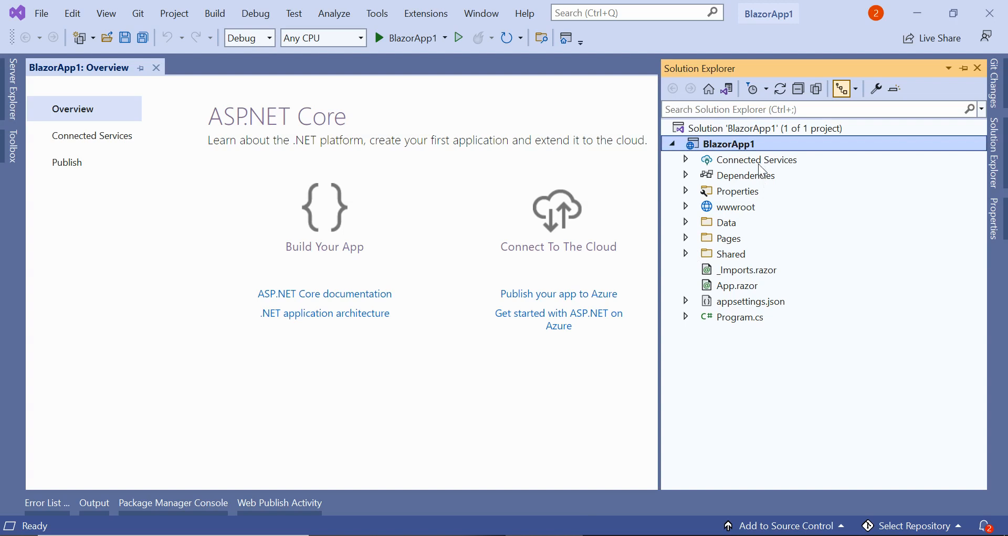
Step: Add a new JavaScript File item named script.js to the wwwroot folder via the template search
click(685, 206)
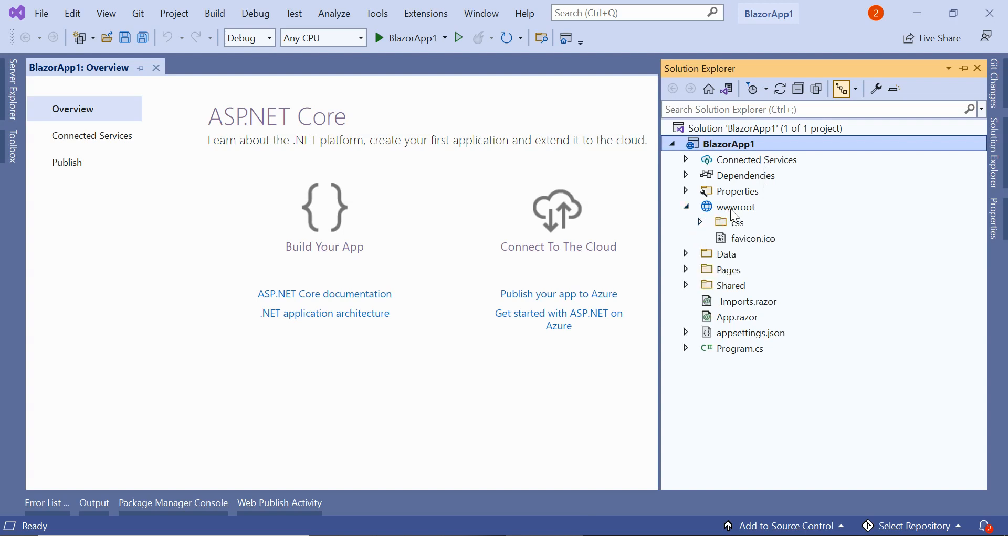
right_click(735, 206)
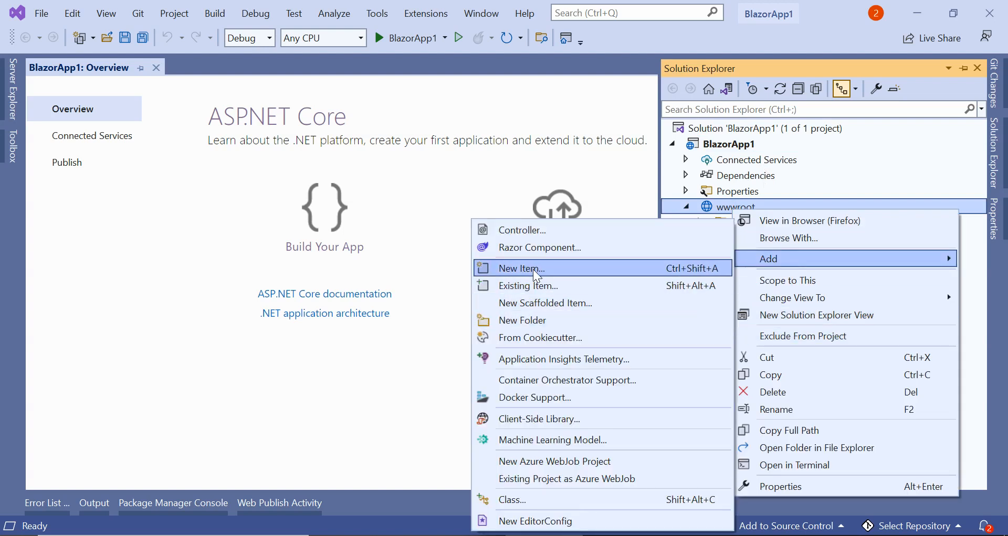
click(519, 268)
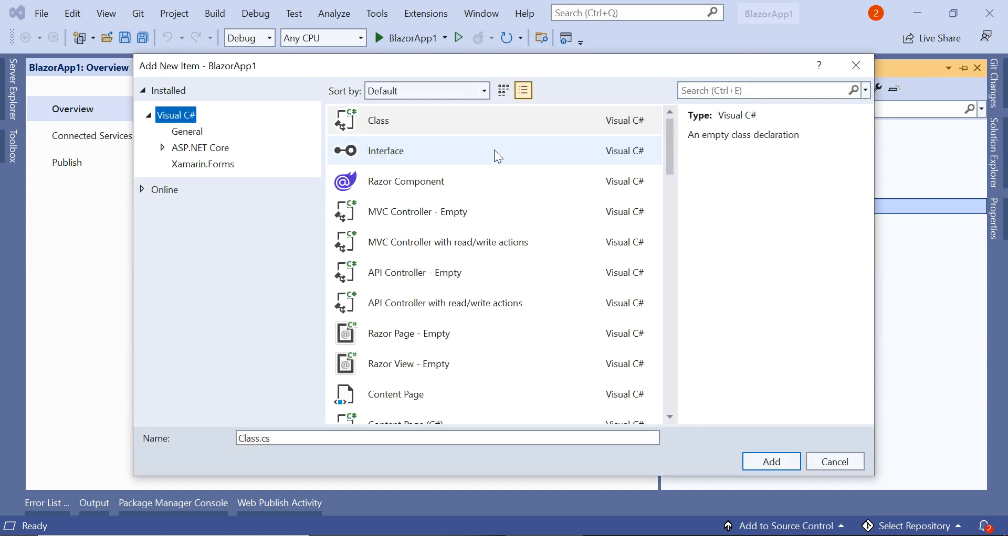
click(766, 91)
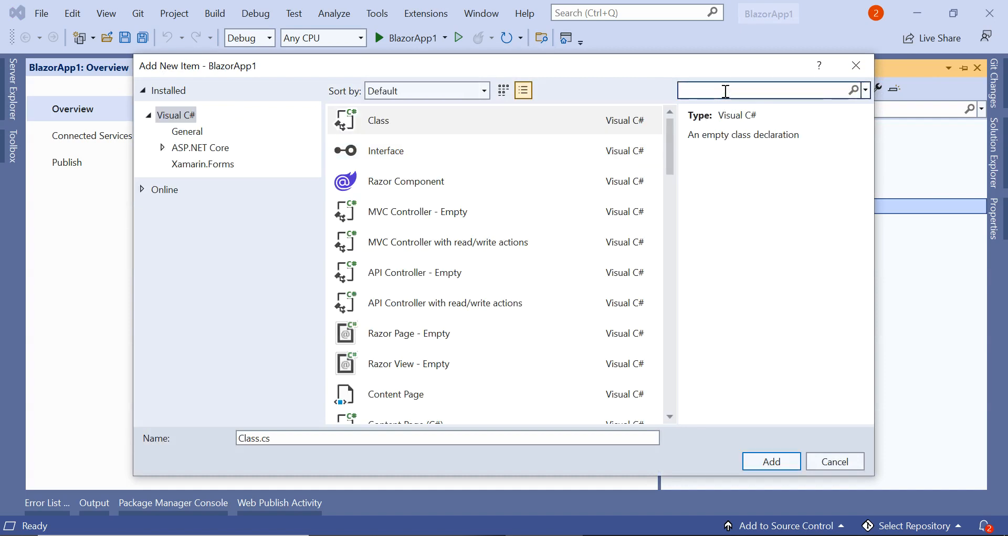
text(javascript)
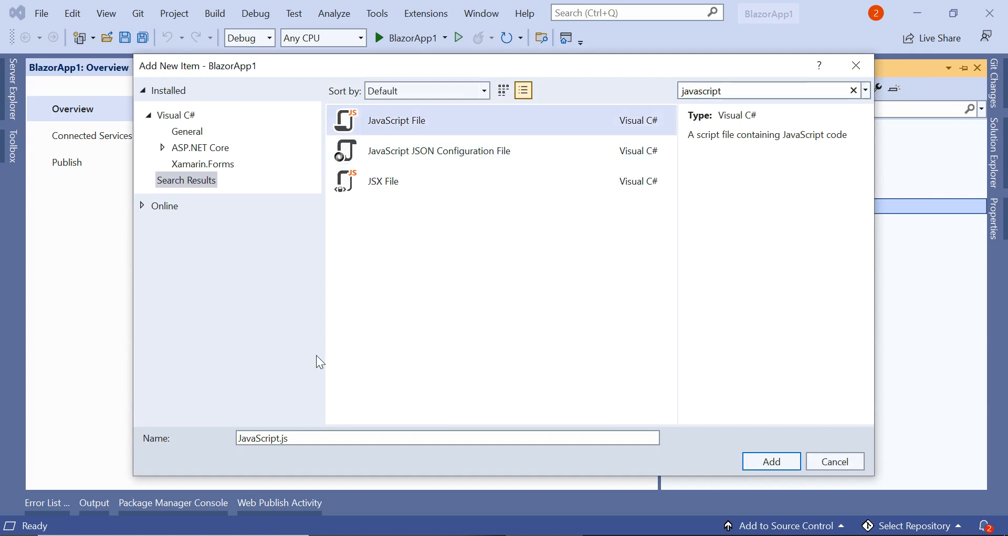
click(448, 438)
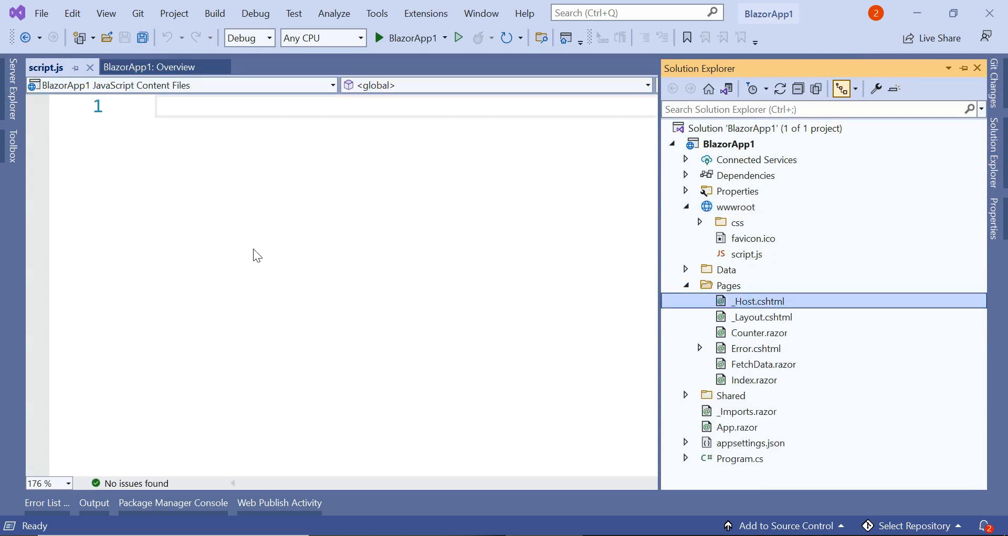
Step: Open _Host.cshtml and add a <head> tag below the App component tag
double_click(757, 300)
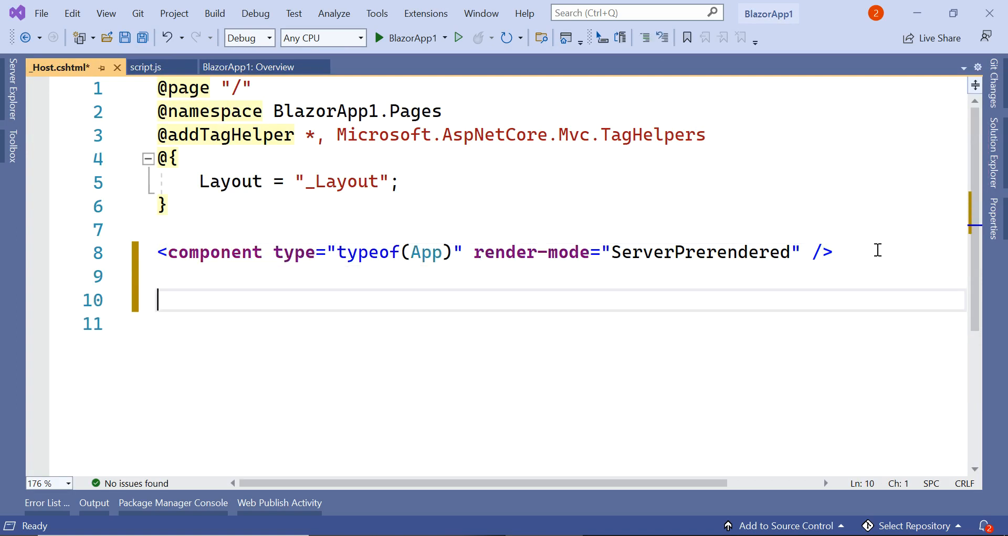
text(<hea)
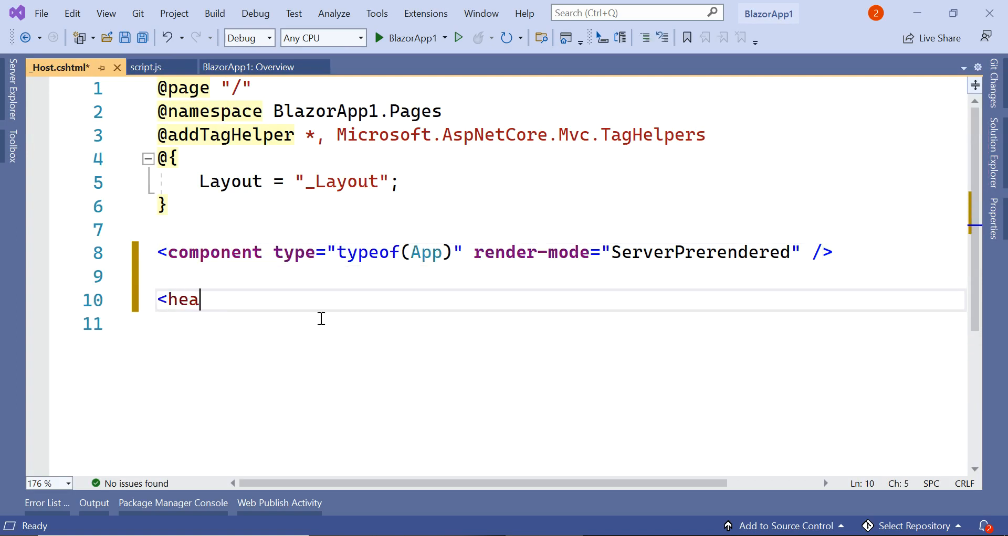
text(d>)
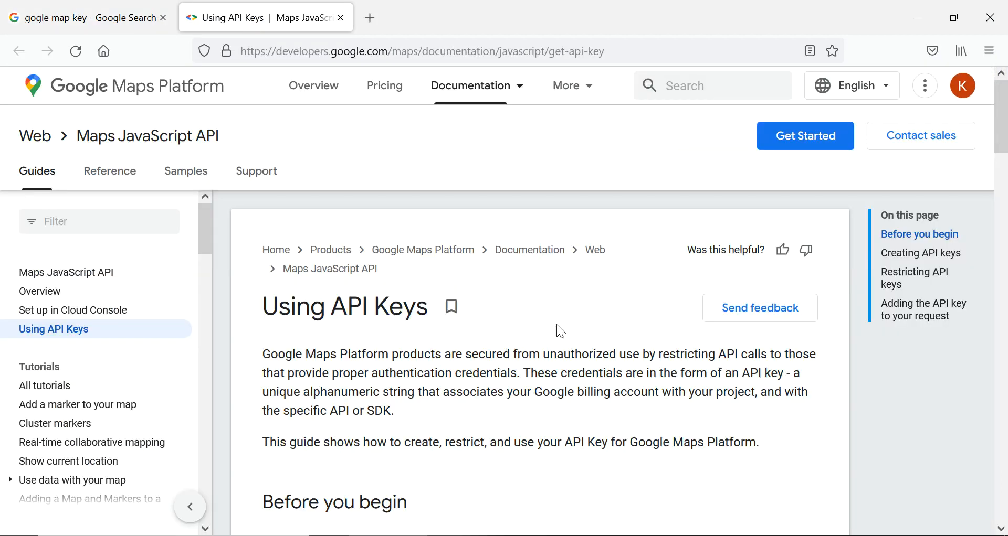
Step: Scroll the Using API Keys page to the 'Adding the API key to your request' script example
scroll(down, 3)
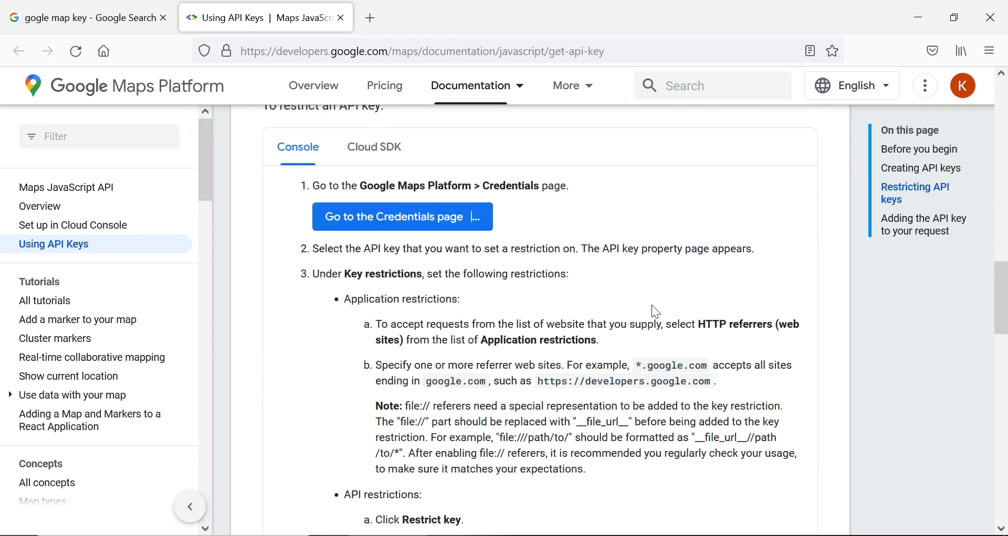
scroll(down, 3)
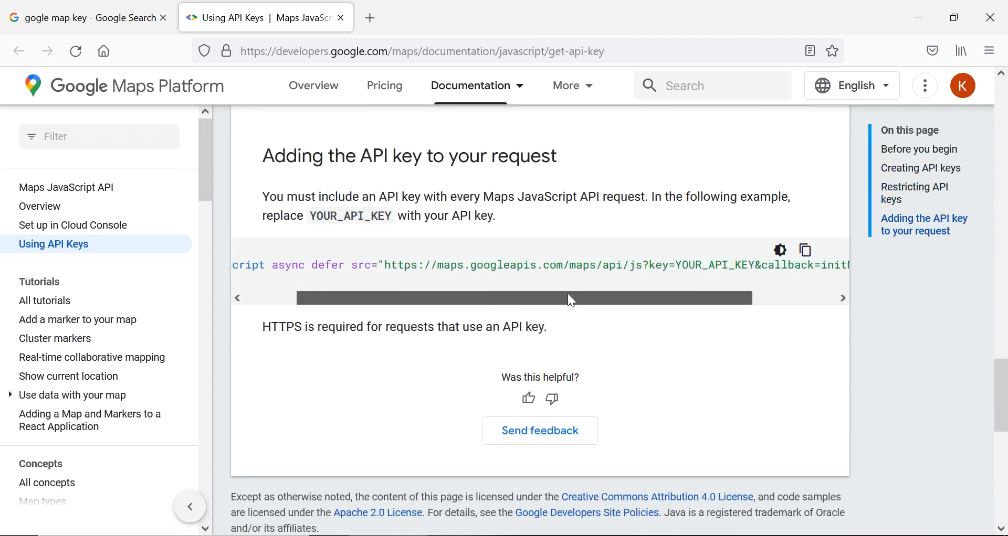
drag(569, 298, 538, 298)
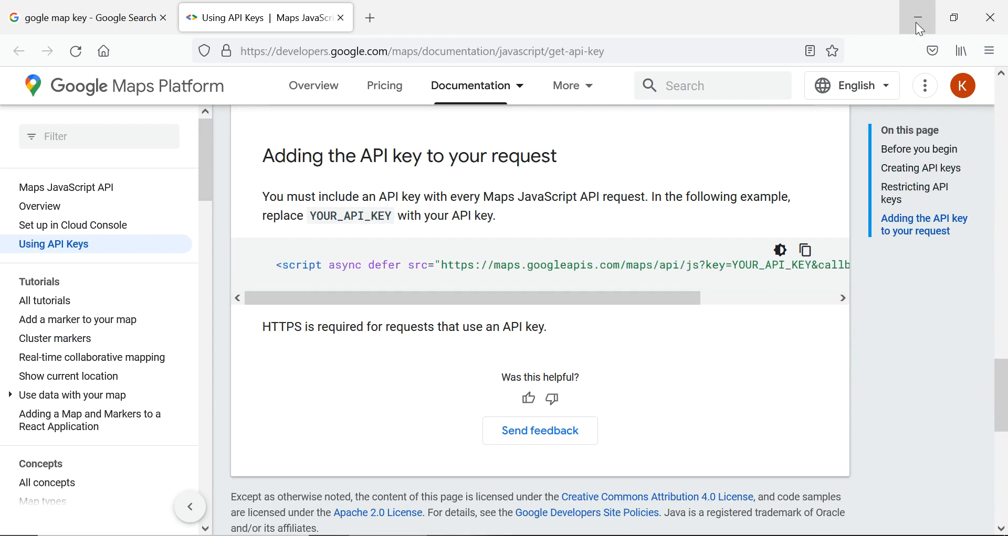
mouse_move(917, 18)
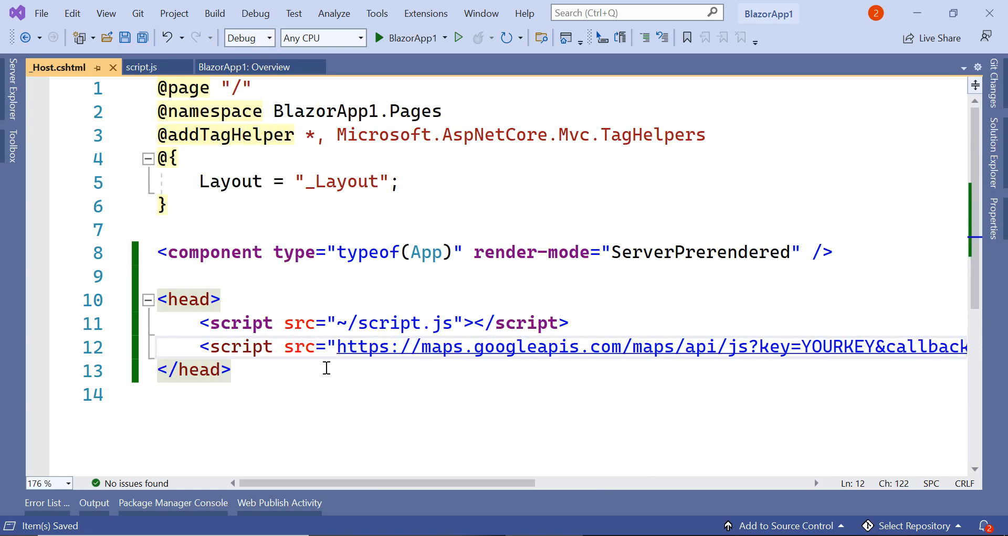
mouse_move(380, 428)
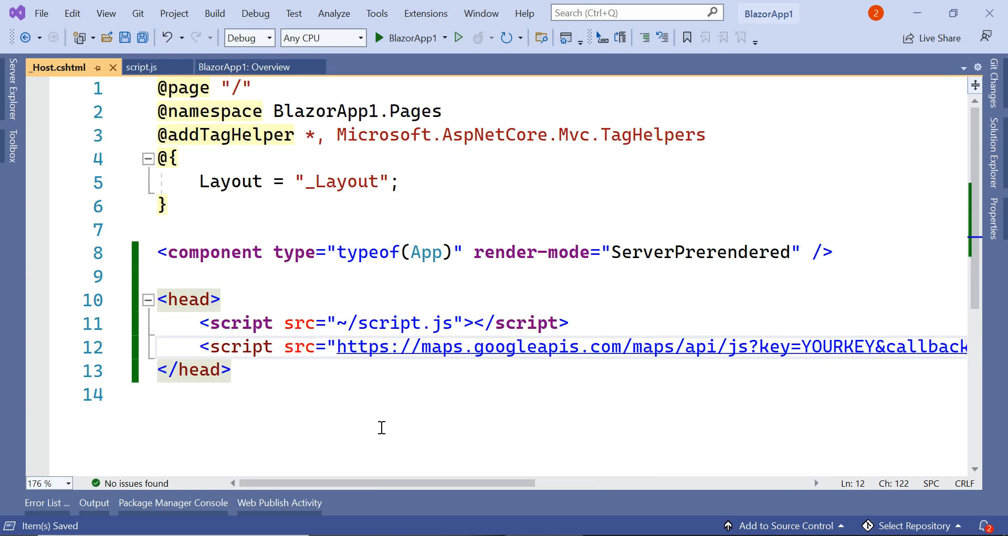
Step: Select the YOURKEY placeholder in the Google Maps API script URL to replace it with the real key
scroll(right, 3)
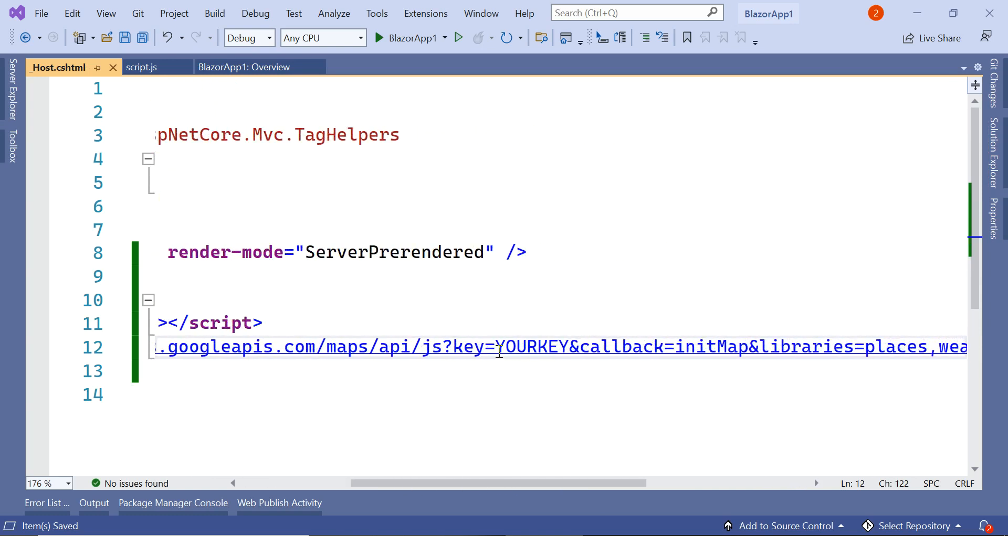
double_click(532, 347)
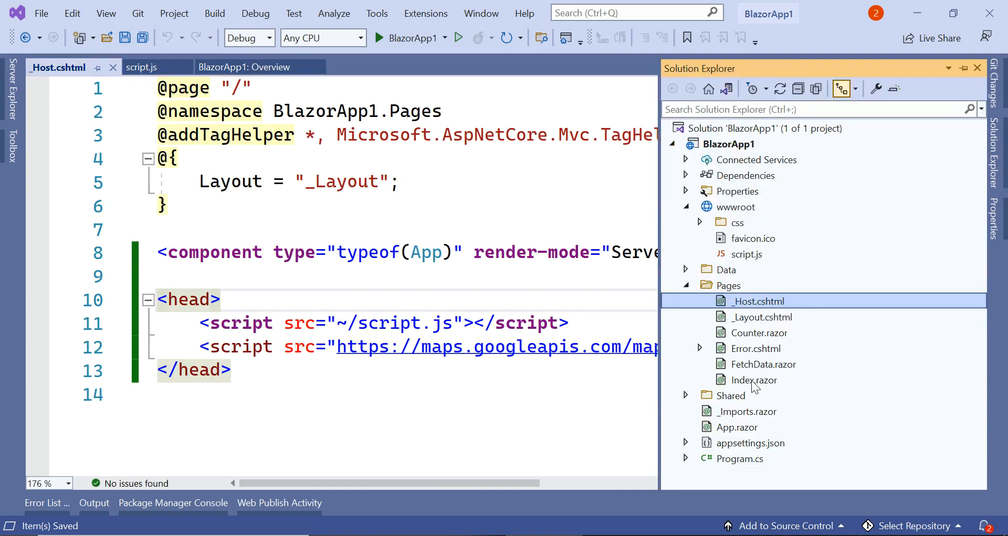
double_click(754, 380)
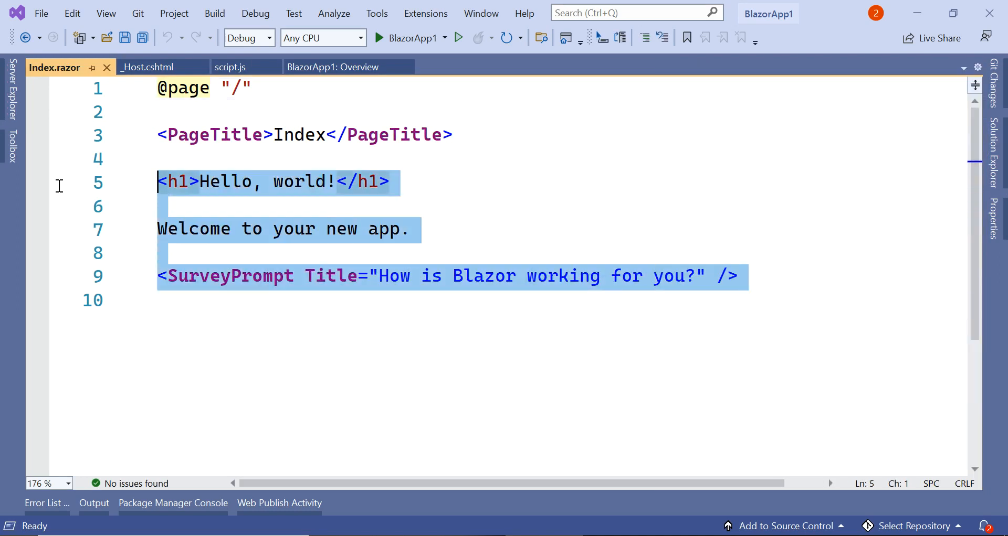
key(Delete)
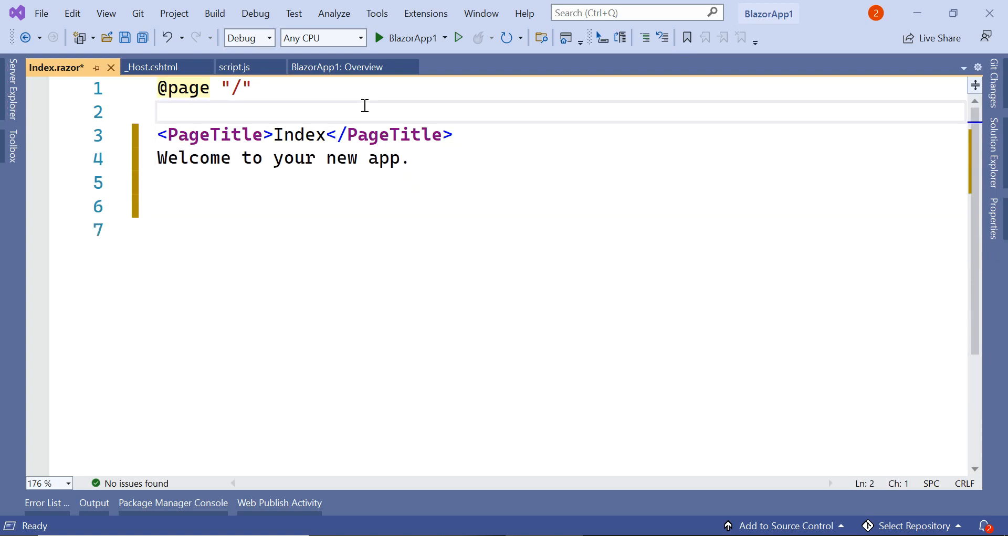
text(@inject)
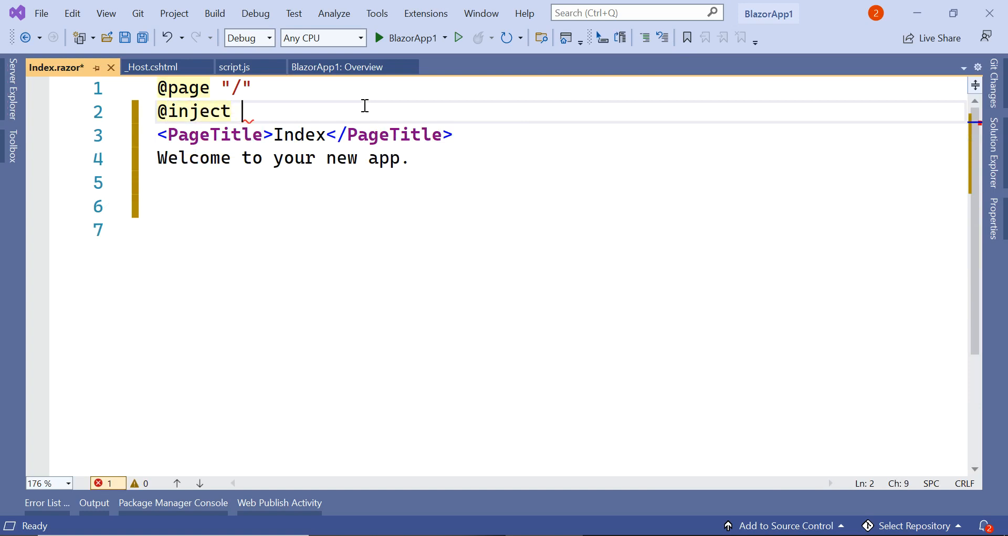
text(IJSRuntime;)
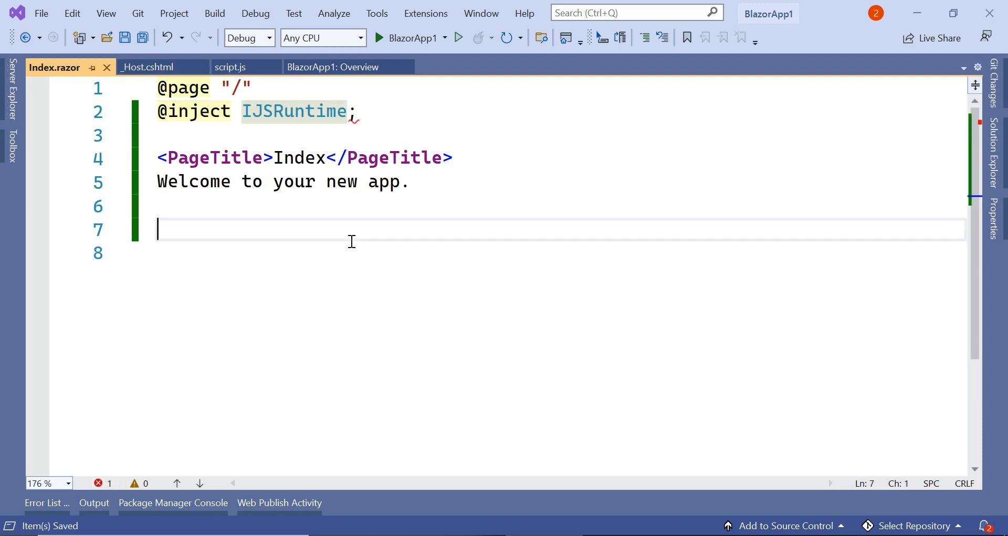
text(@coi)
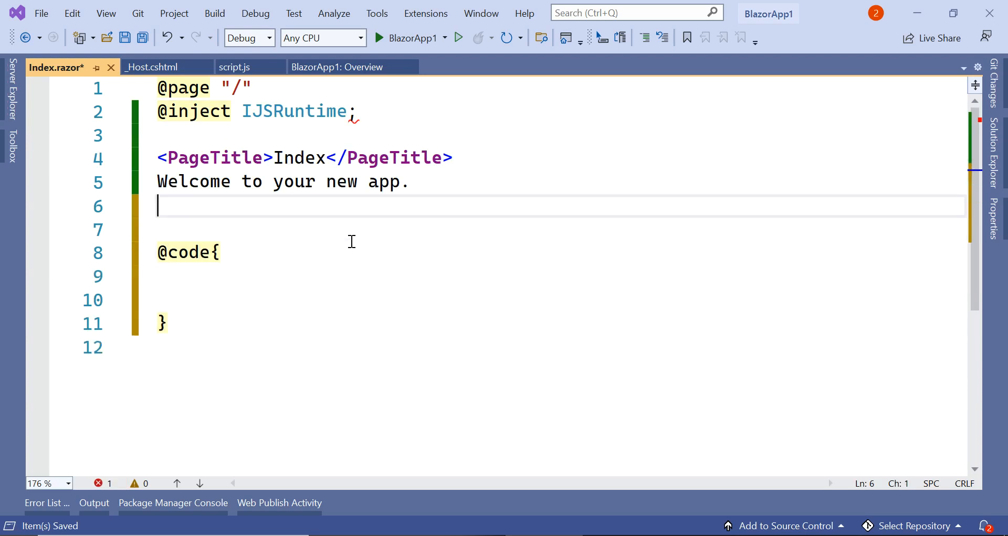
Step: Start a <style> block on a new line beneath the inject directive
key(Enter)
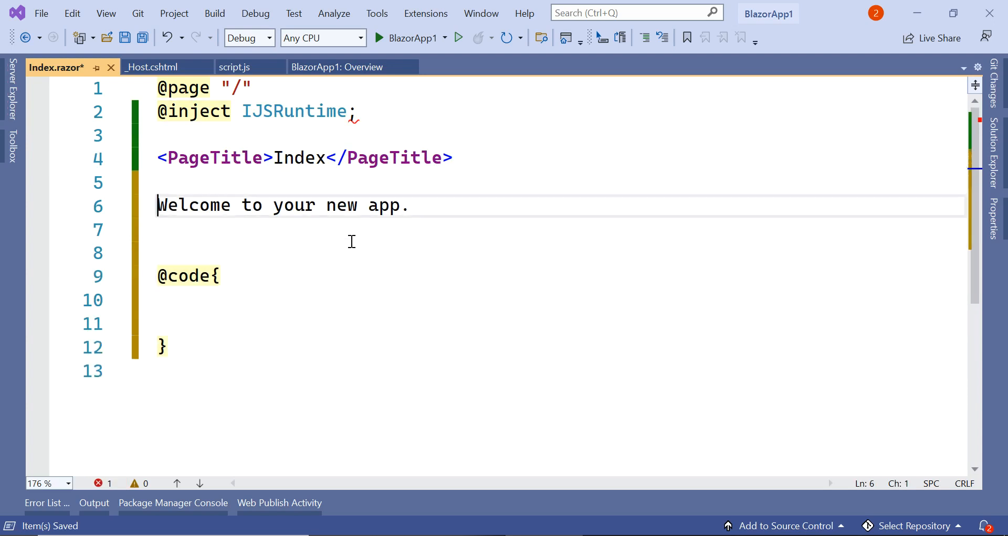
key(enter)
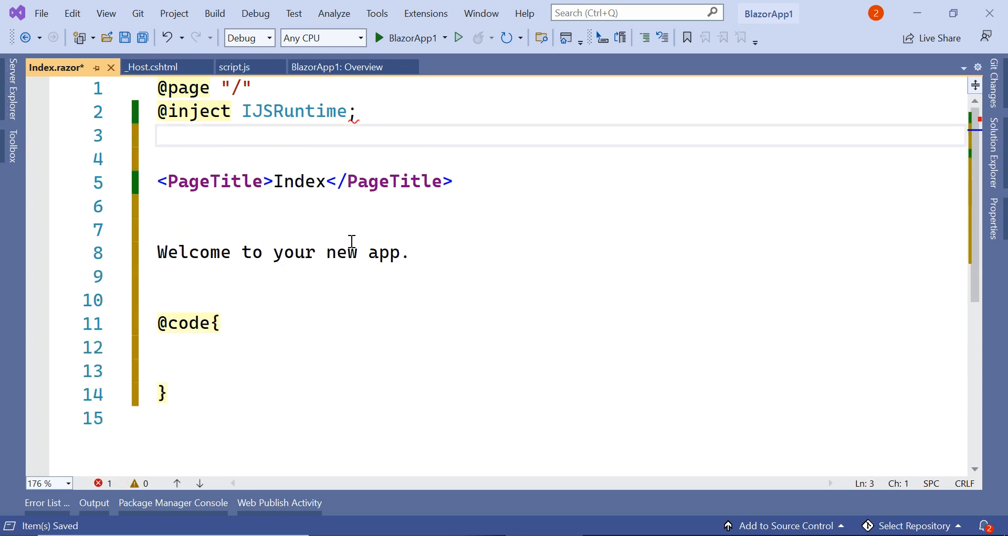
text(<style>)
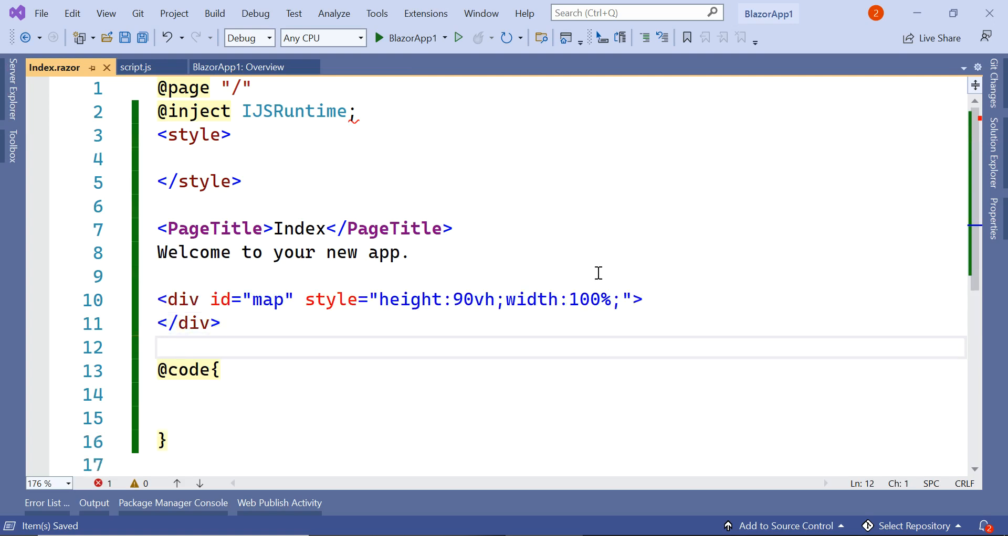
mouse_move(293, 327)
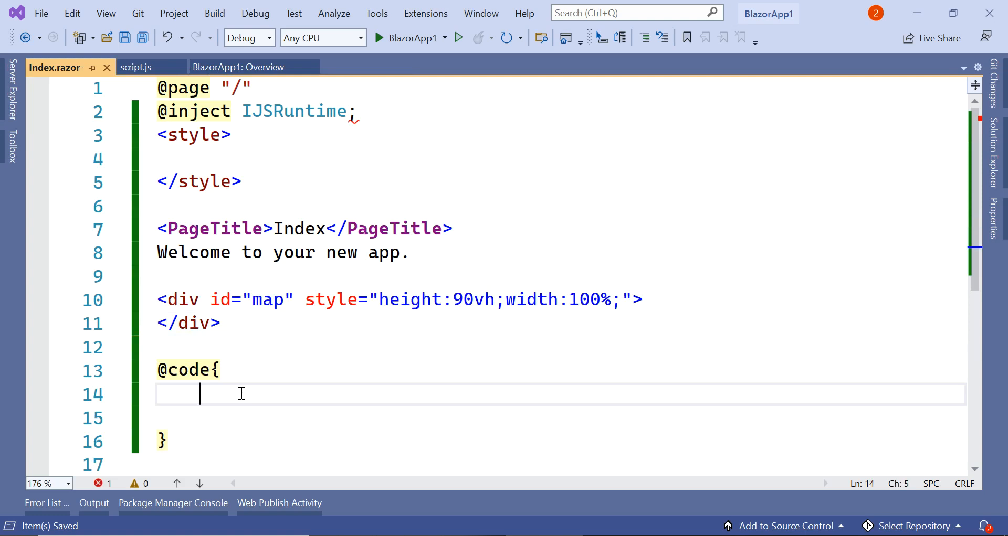
Step: Add a protected override OnAfterRenderAsync that invokes 'initialize' via InvokeVoidAsync on first render
key(enter)
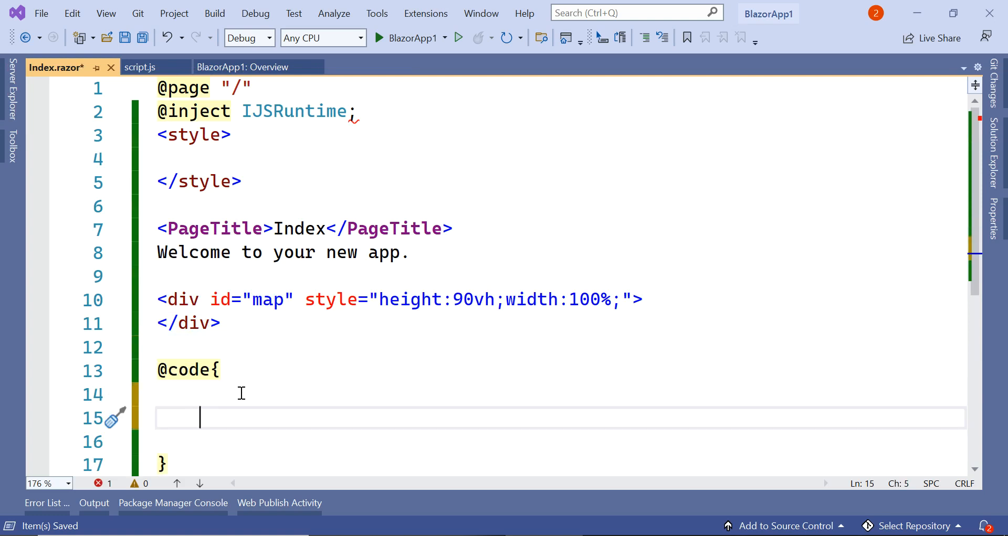
text(pro)
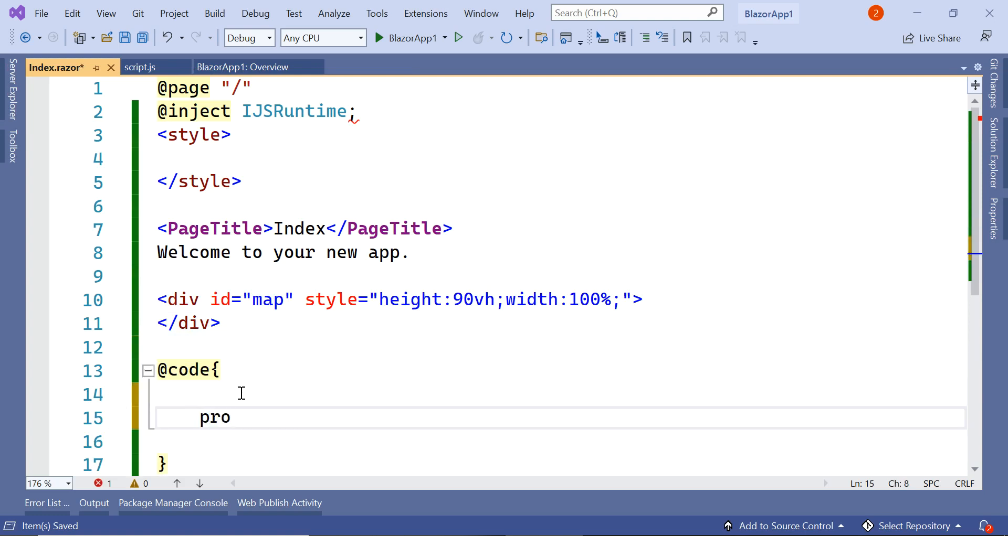
text(te)
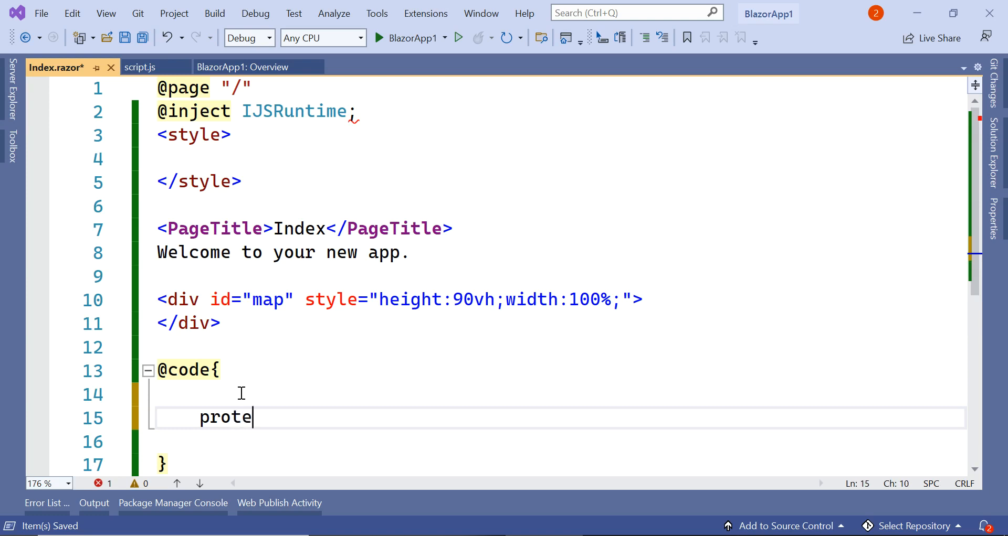
text(cted ov)
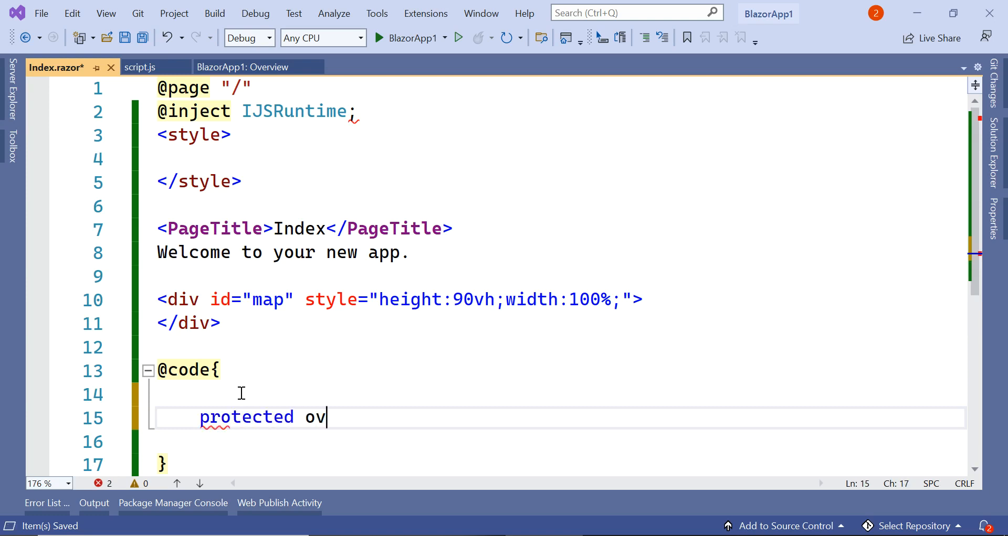
text(err)
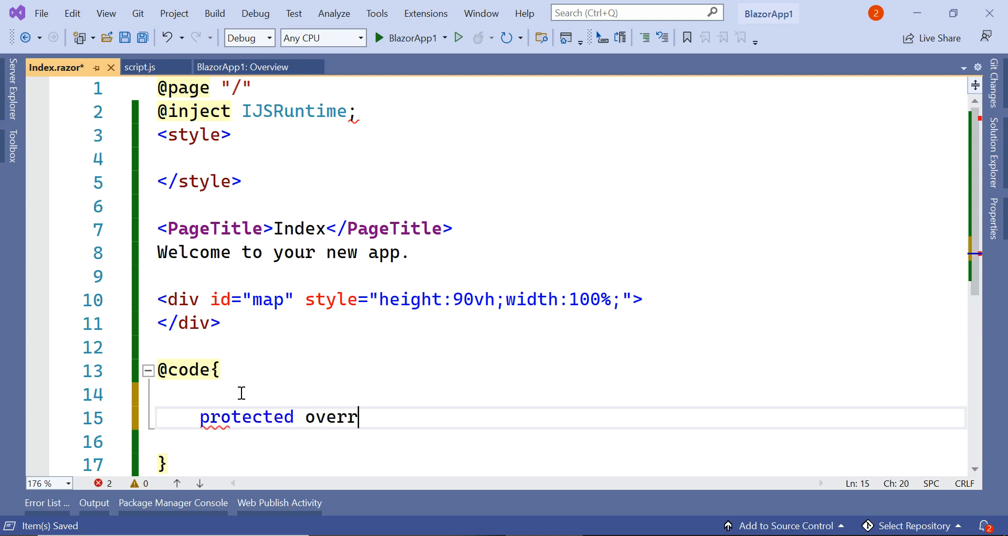
text(ide)
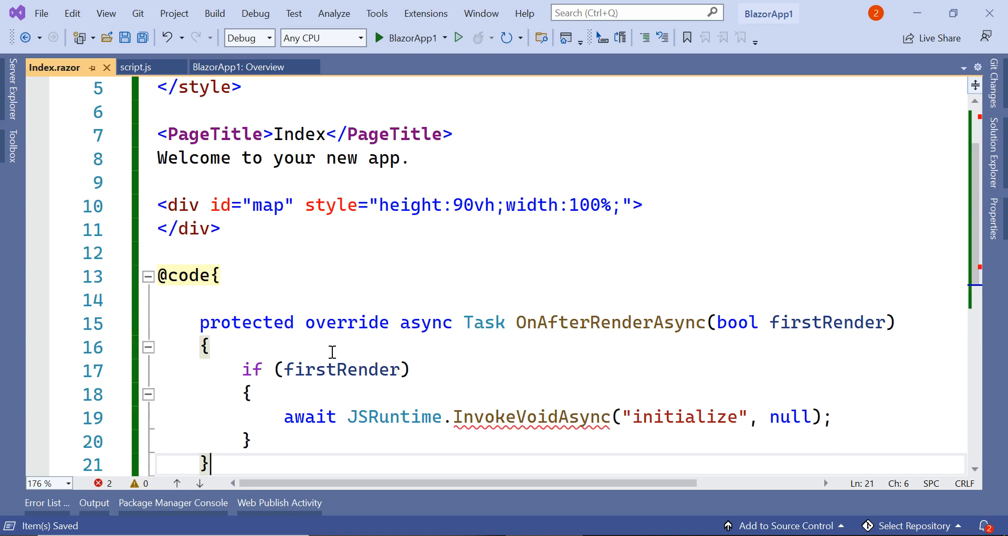
mouse_move(575, 334)
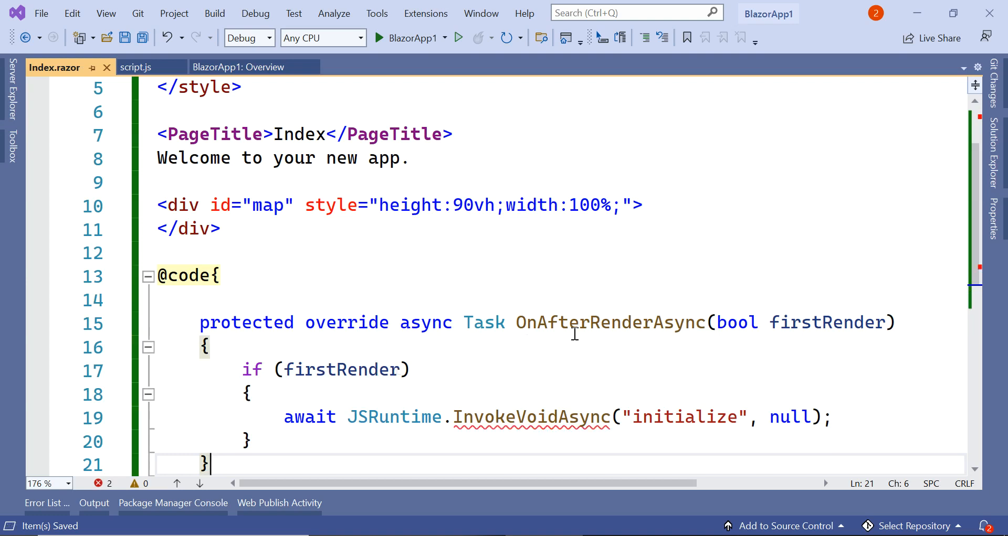
mouse_move(813, 334)
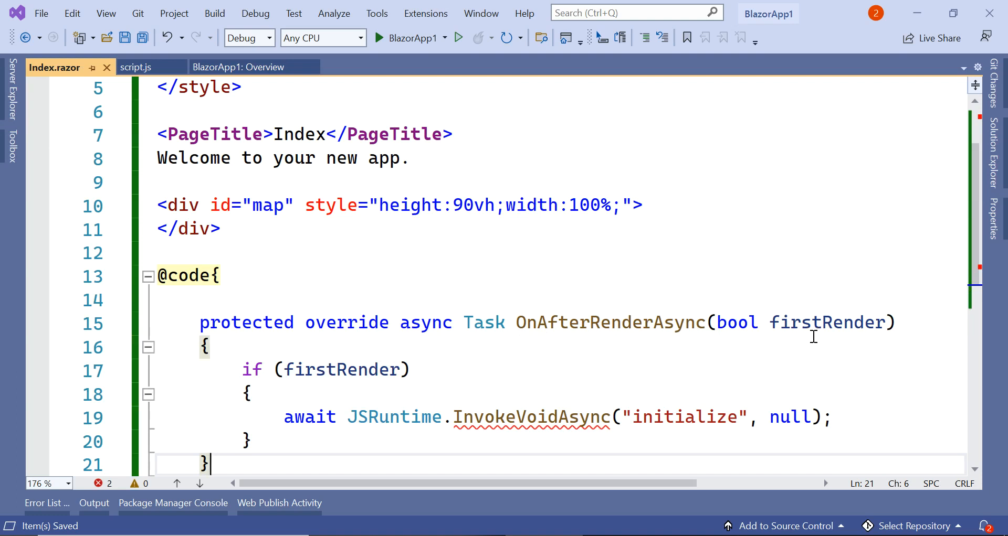
click(253, 395)
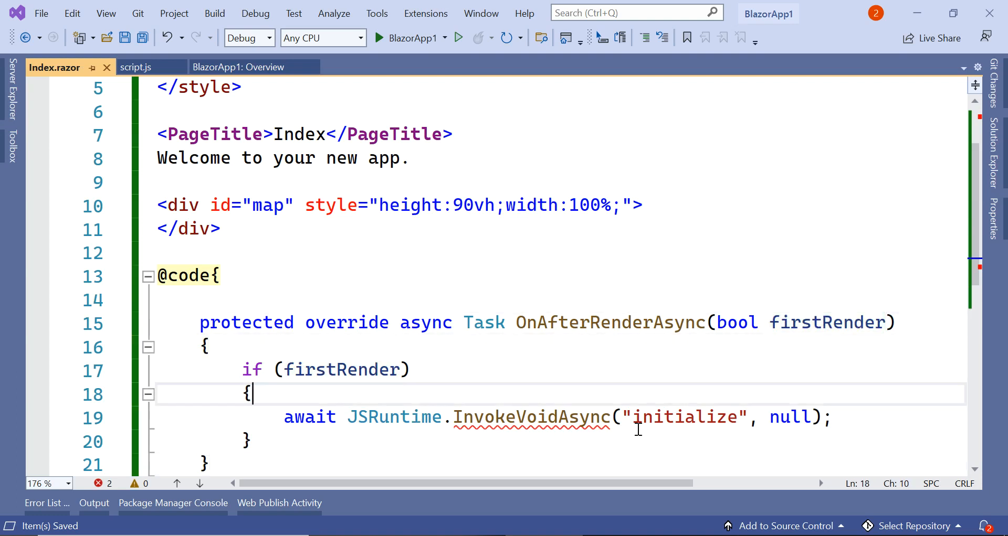
mouse_move(531, 418)
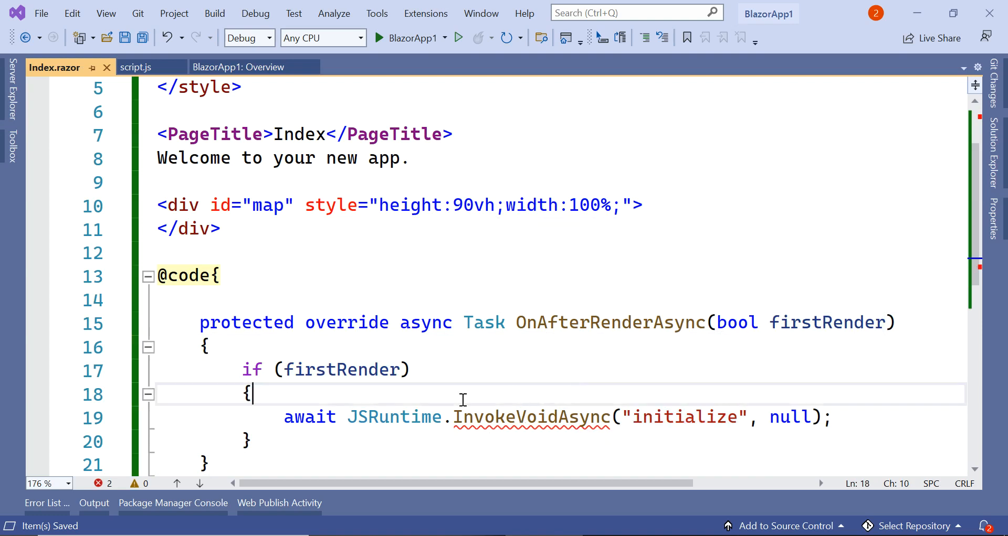
Step: Name the injected IJSRuntime 'JSRuntime' to match the InvokeVoidAsync call and save Index.razor
scroll(up, 3)
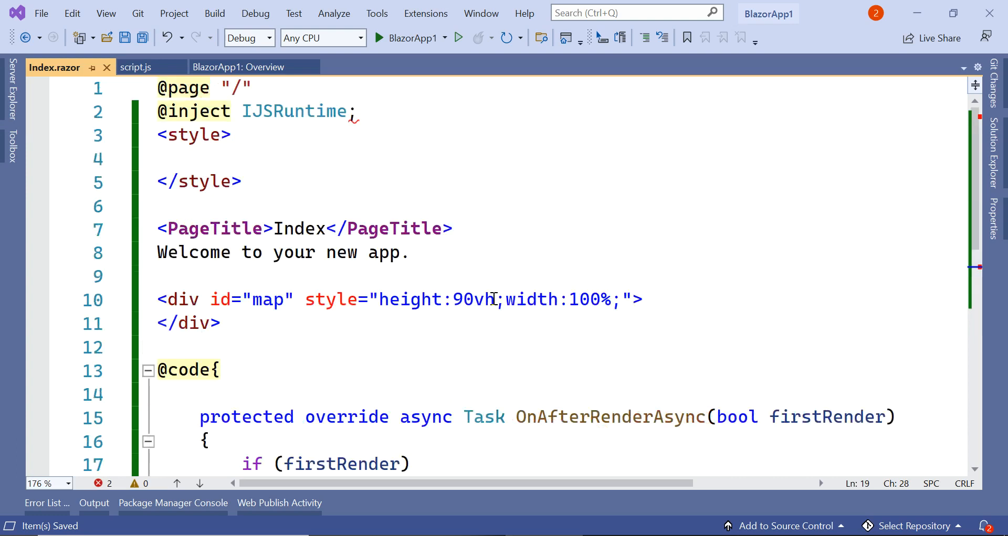
text(JSRuntime)
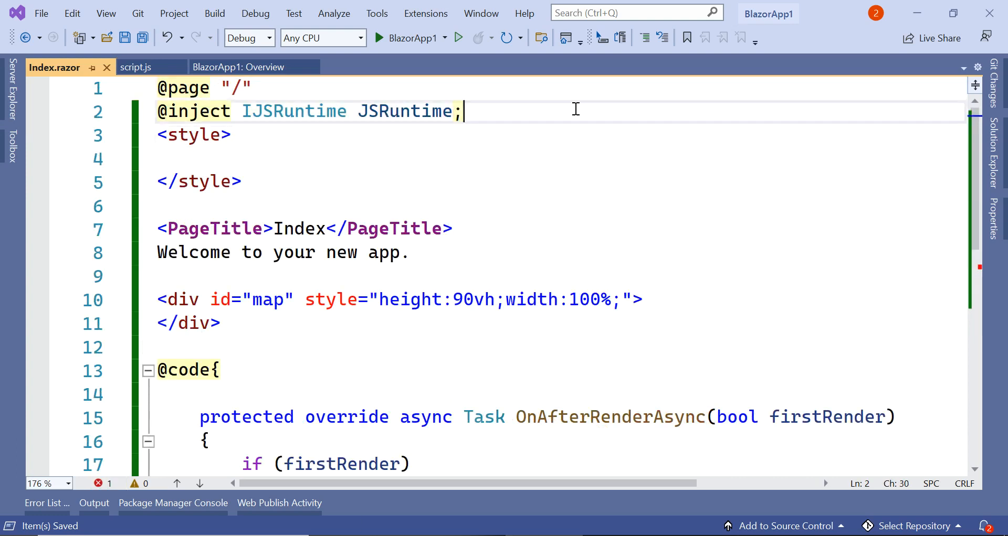
key(Enter)
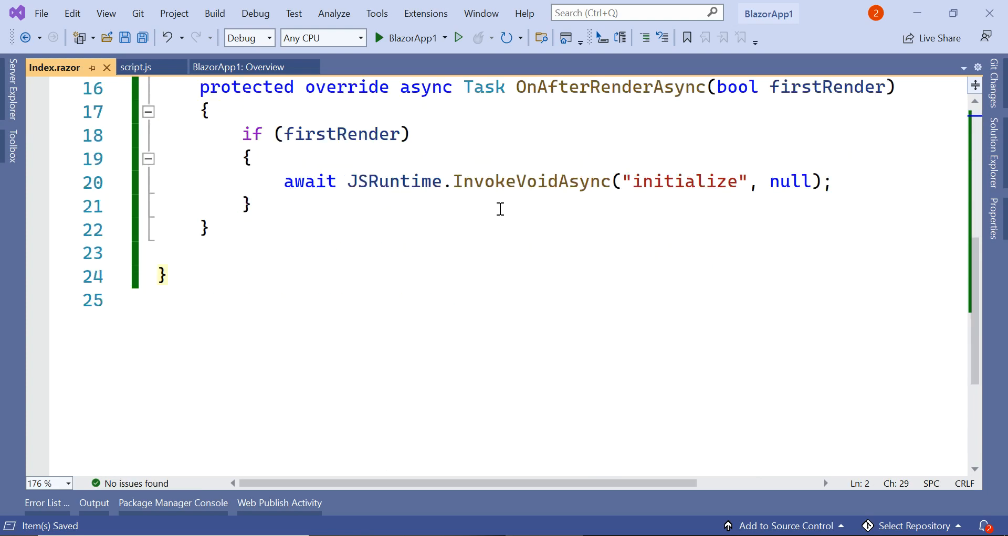
double_click(394, 324)
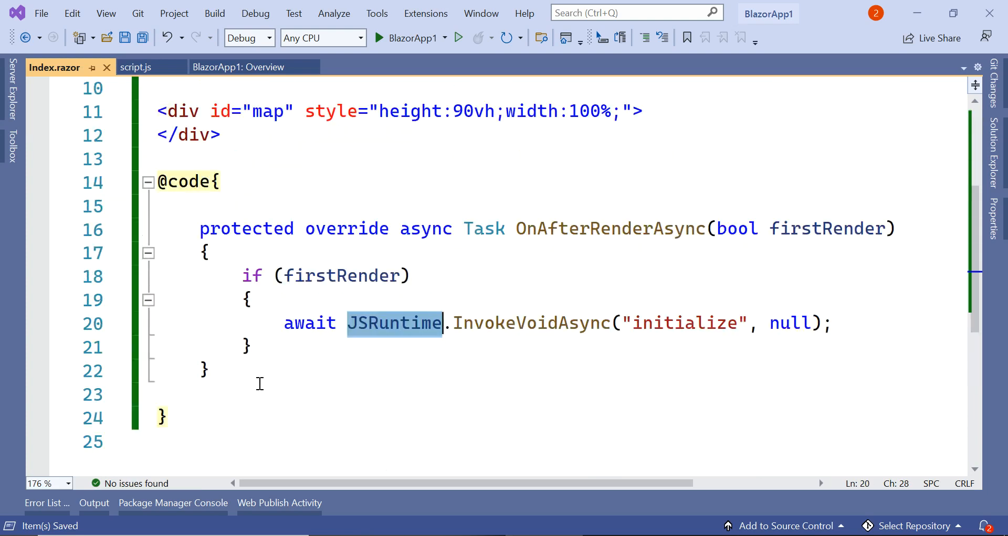
double_click(684, 323)
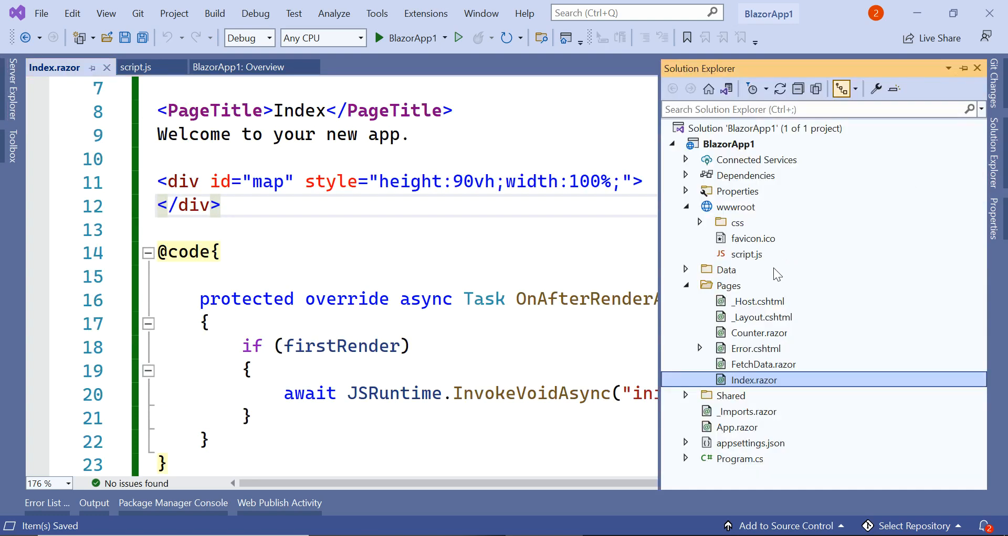
Step: Declare 'var map;' at the top of script.js, checking the initialize name against Index.razor
click(135, 67)
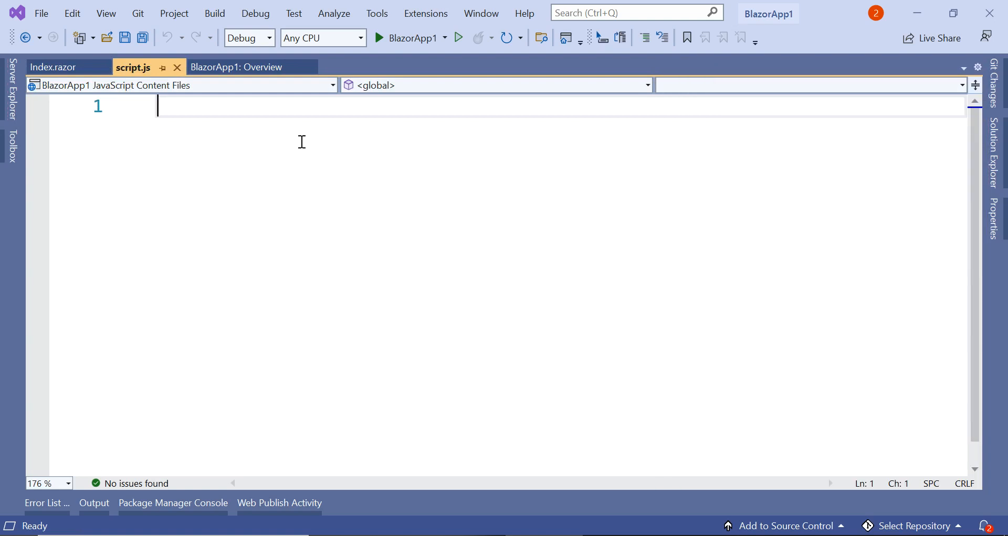
text(var)
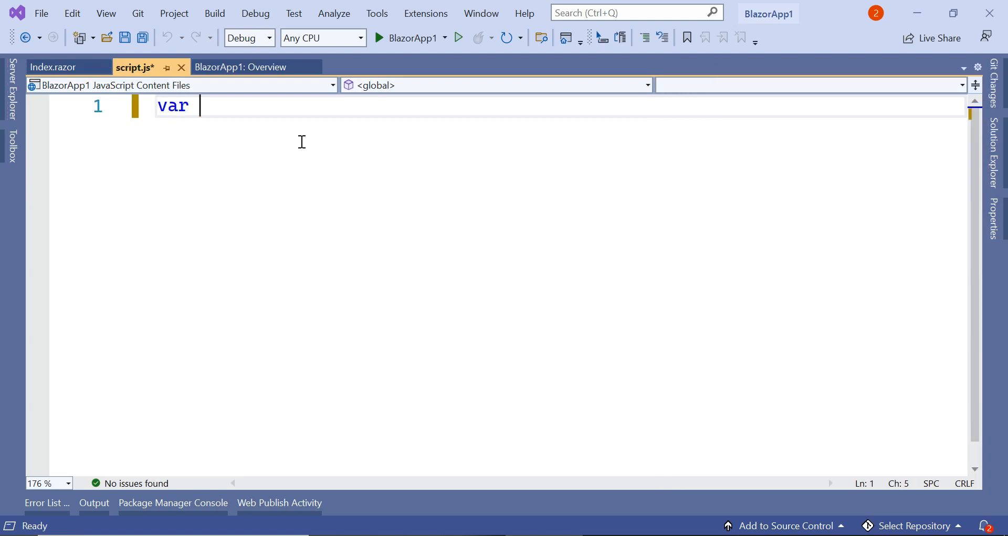
text(map;)
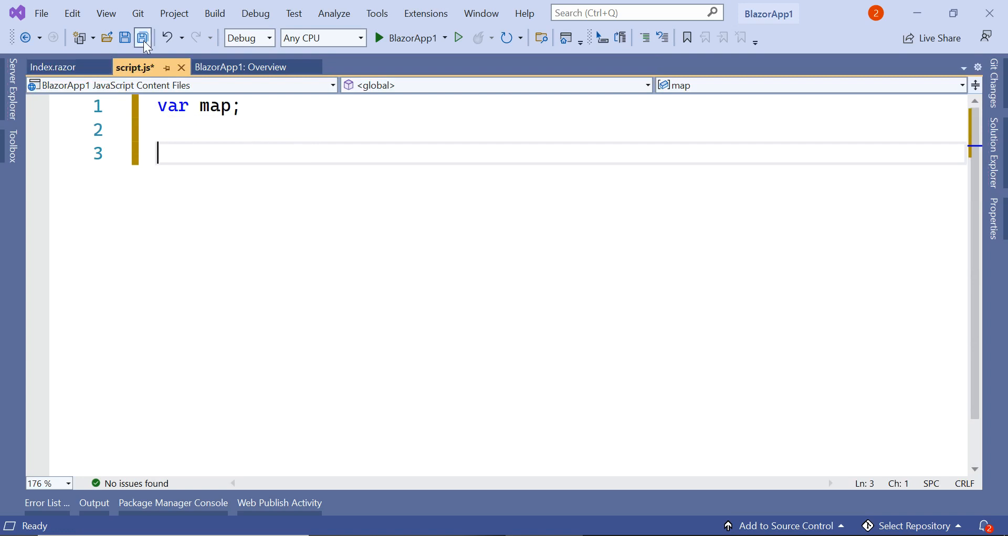
click(54, 67)
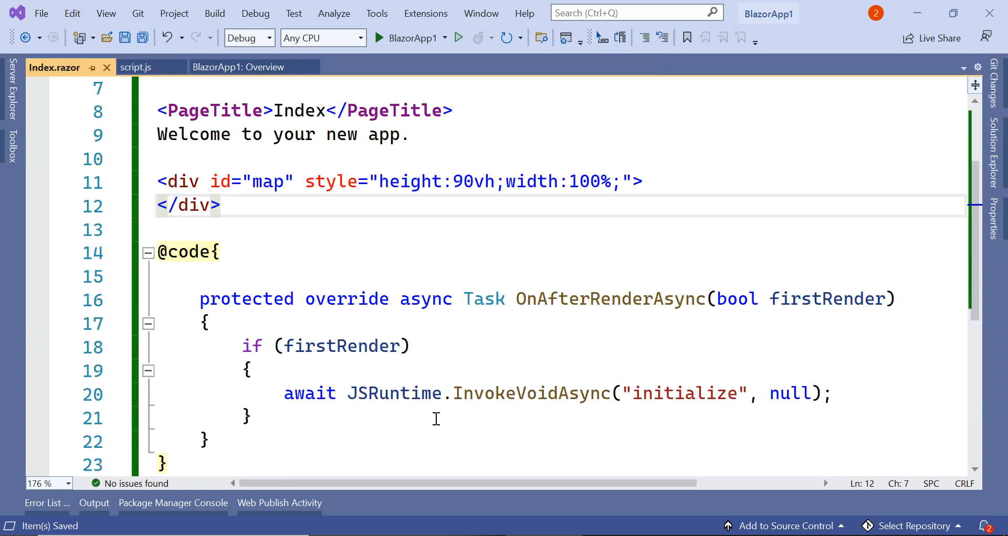
double_click(685, 394)
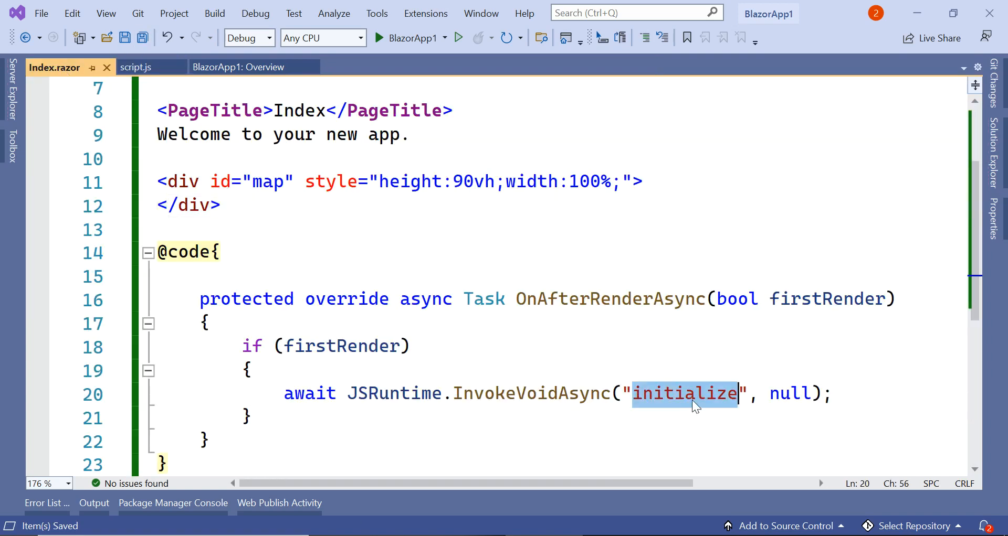
click(135, 67)
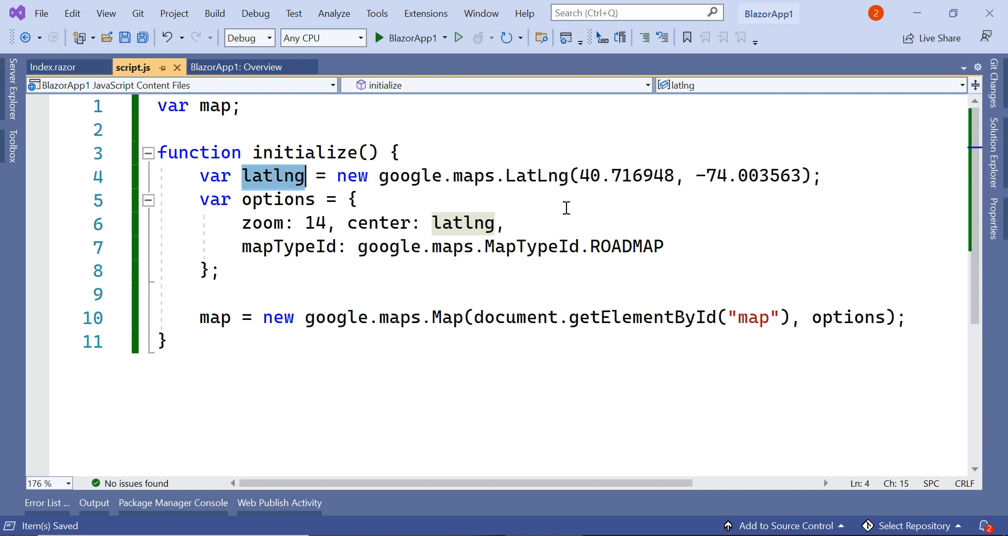
Step: Review the latlng centre coordinates and map options object in script.js
double_click(627, 176)
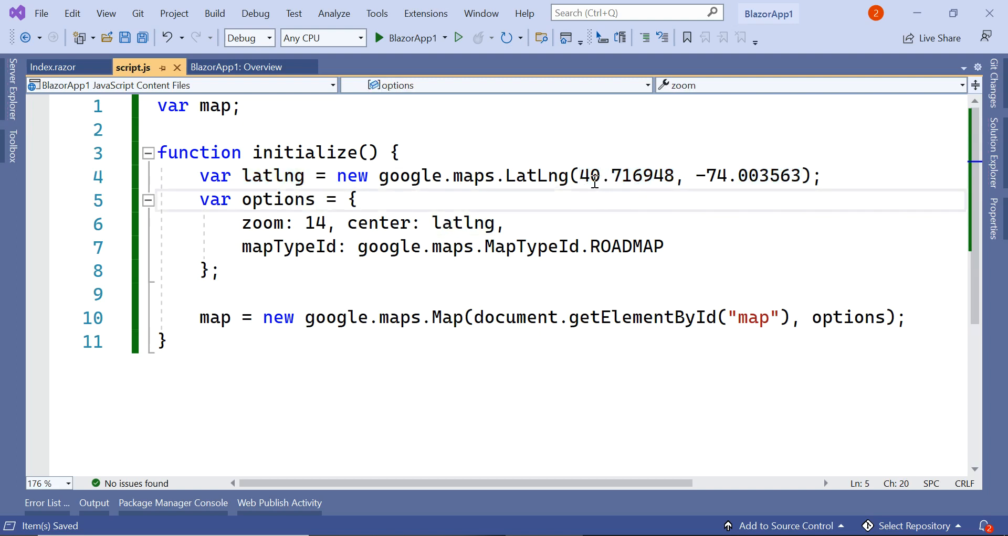
double_click(626, 176)
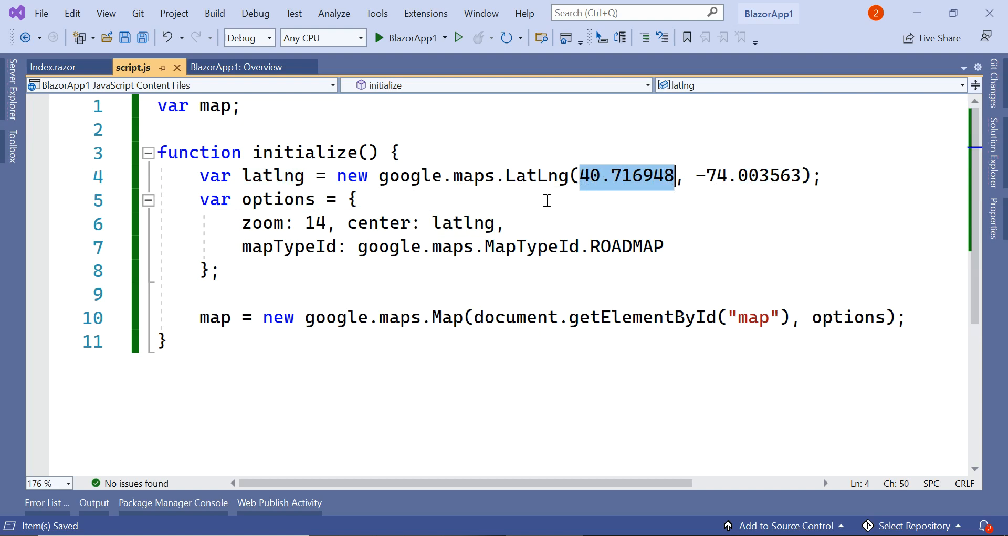
click(277, 199)
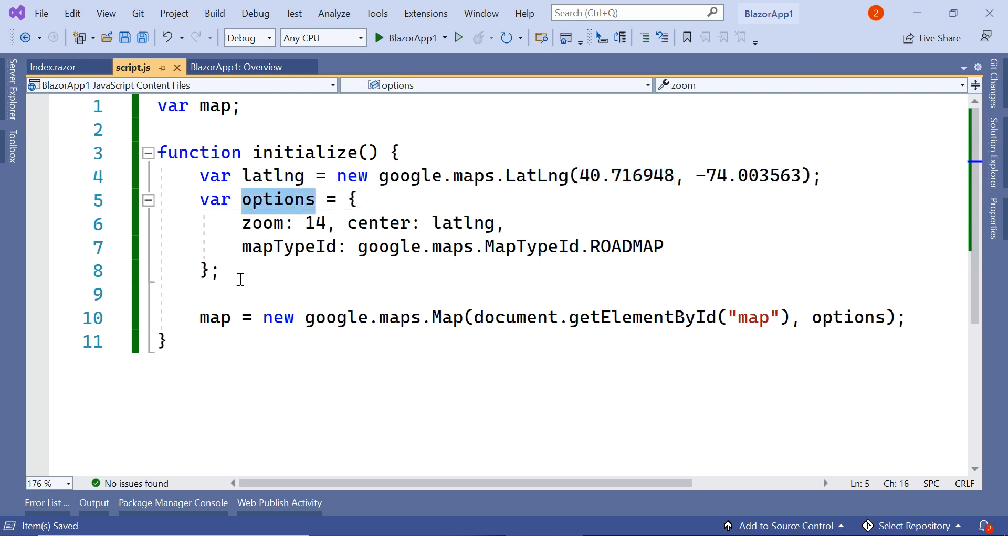
click(368, 222)
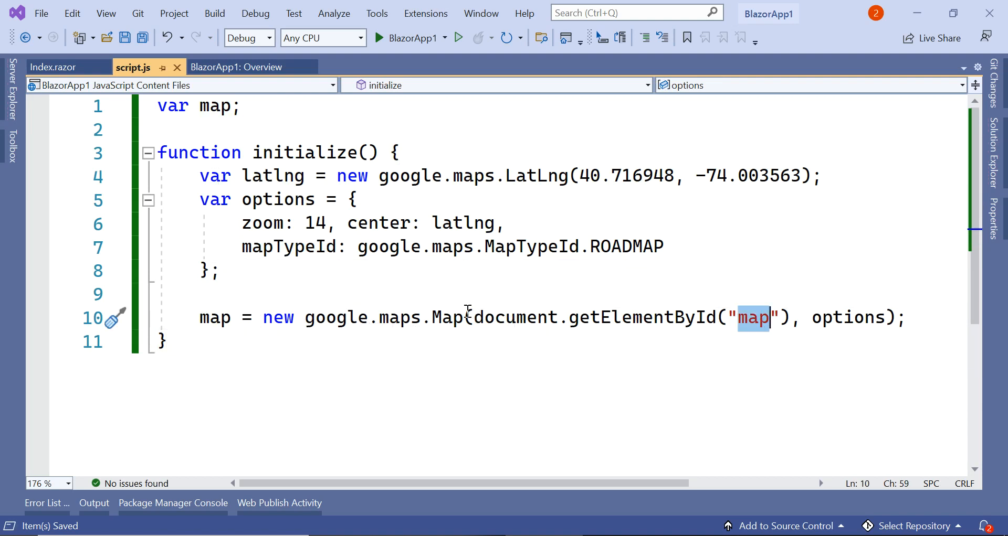
Step: Verify the map element id and initialize function name match between script.js and Index.razor
click(54, 67)
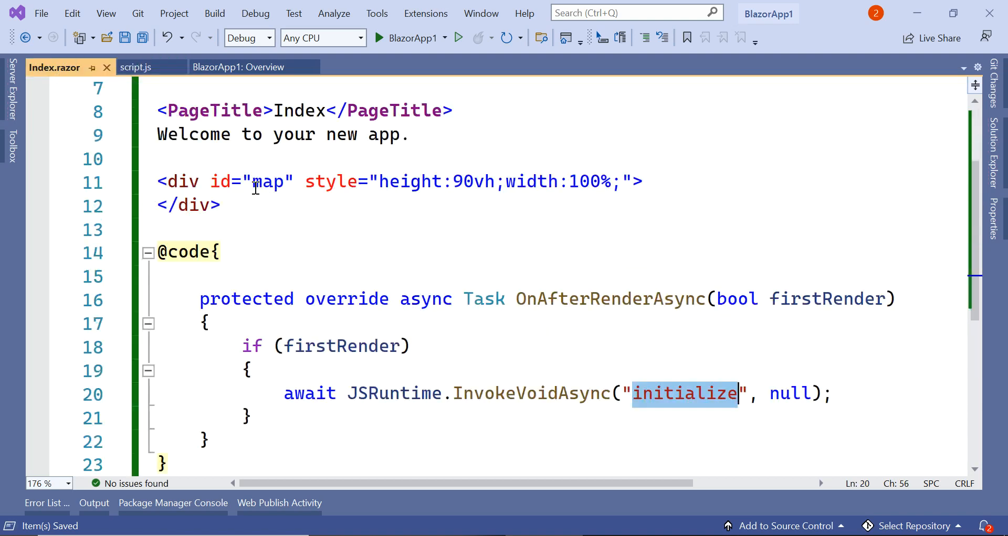
click(134, 67)
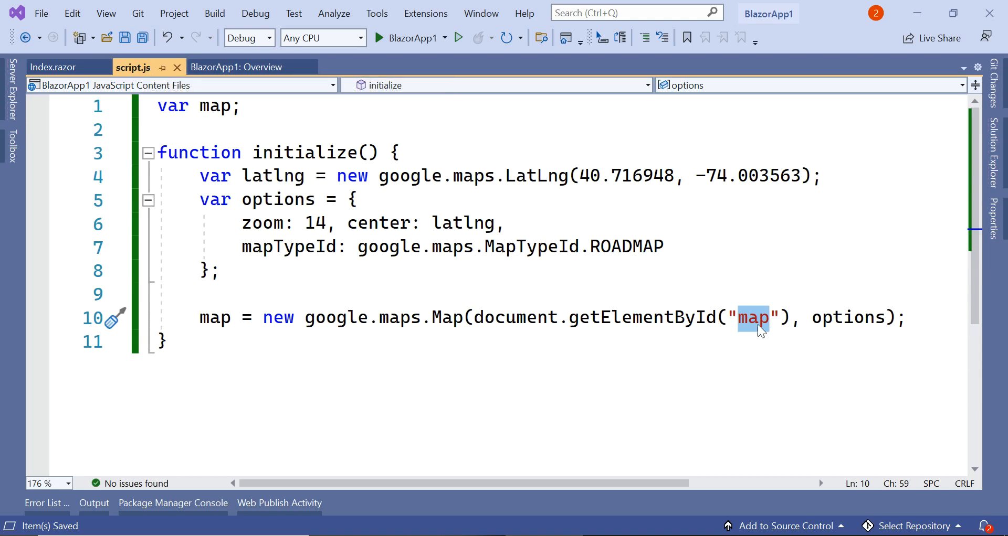
double_click(848, 317)
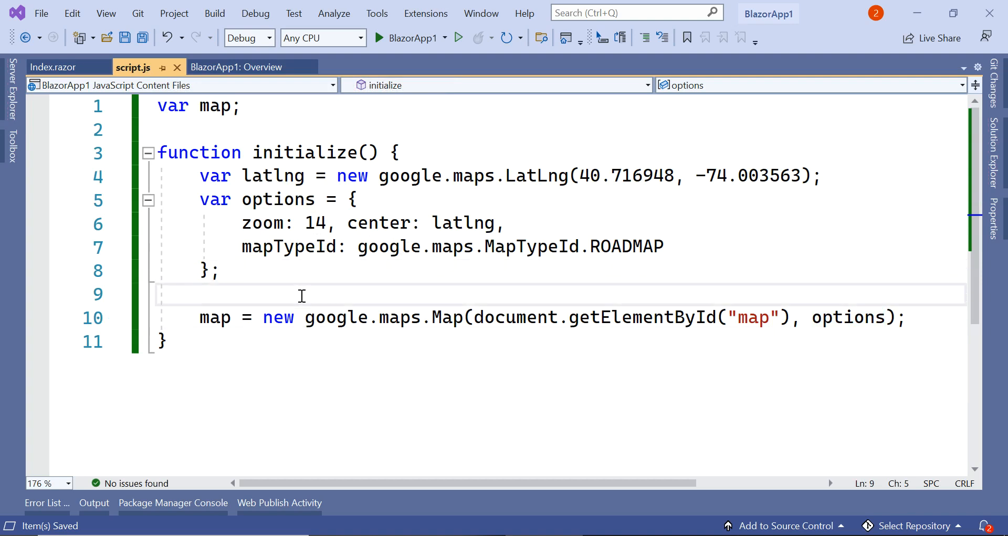
double_click(304, 152)
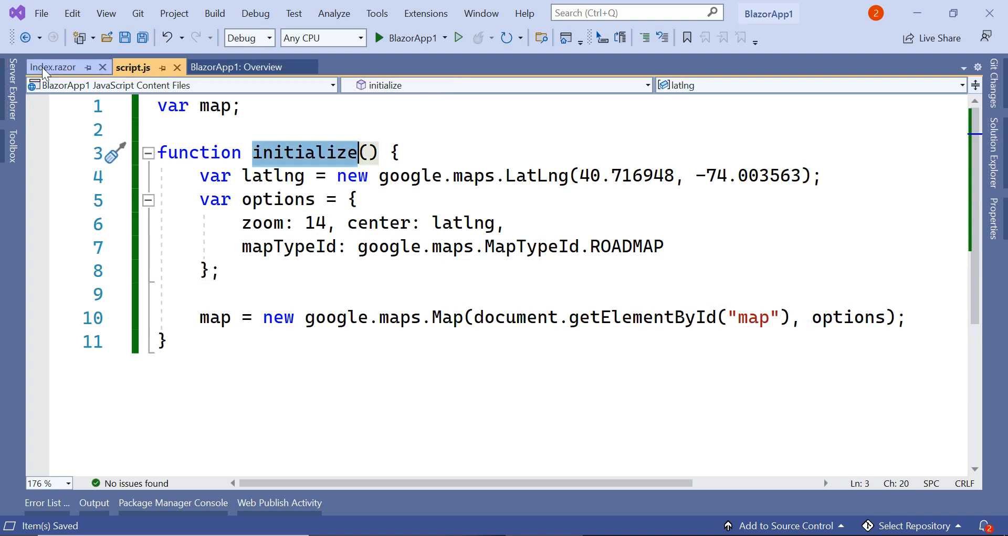
click(54, 67)
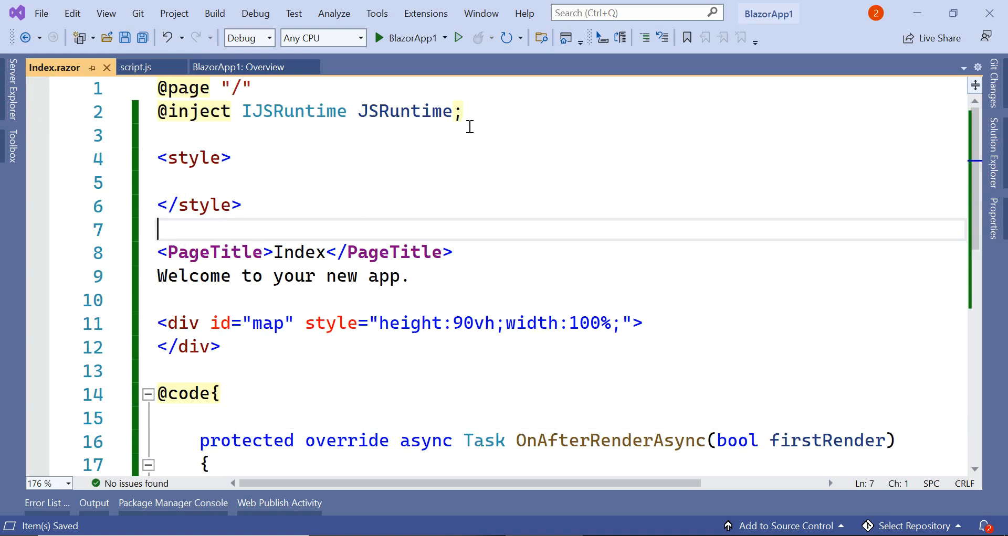
mouse_move(410, 37)
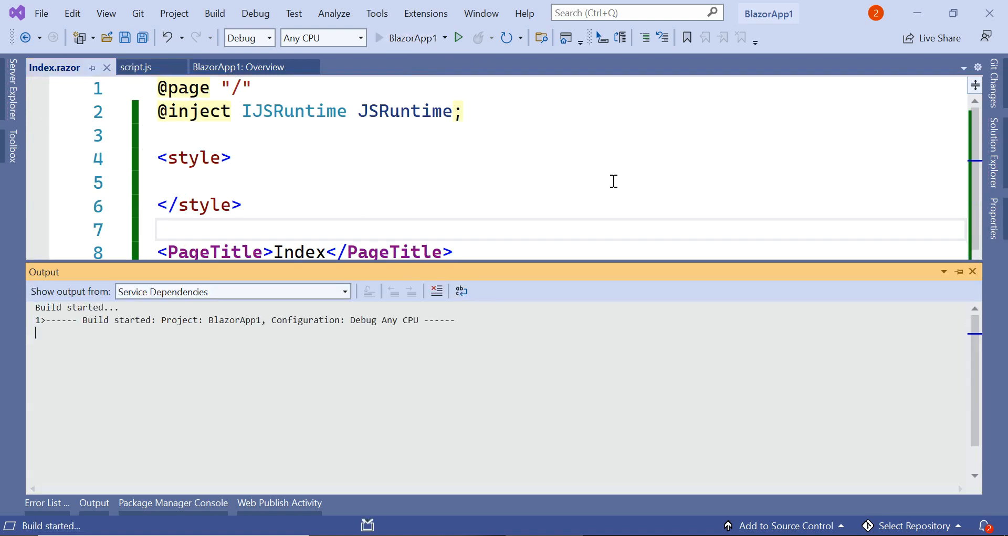
Step: Wait for BlazorApp1 to build and open at localhost:5272 showing the lower Manhattan map
click(231, 291)
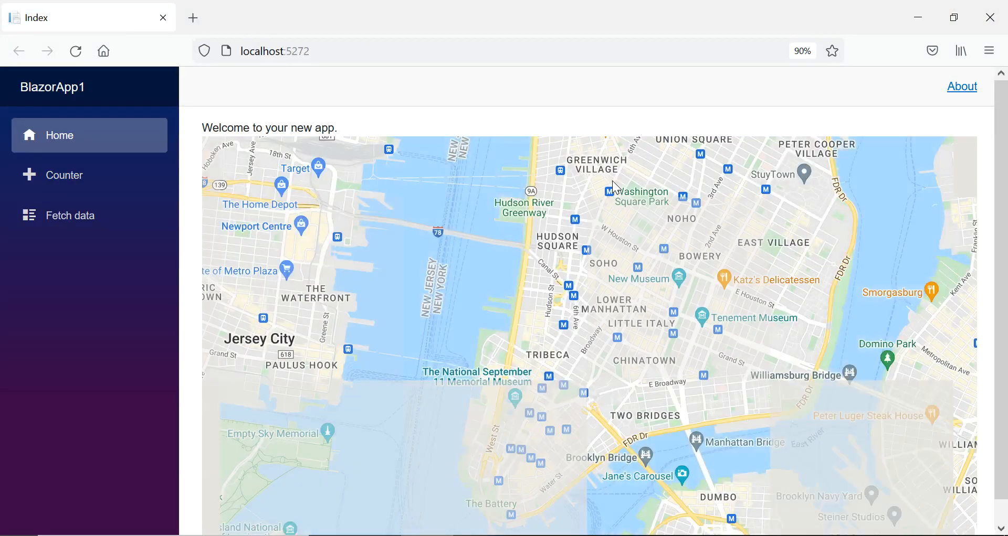
Step: Add a container div with a pac-input 'Search Box' text input above the map in Index.razor
scroll(down, 3)
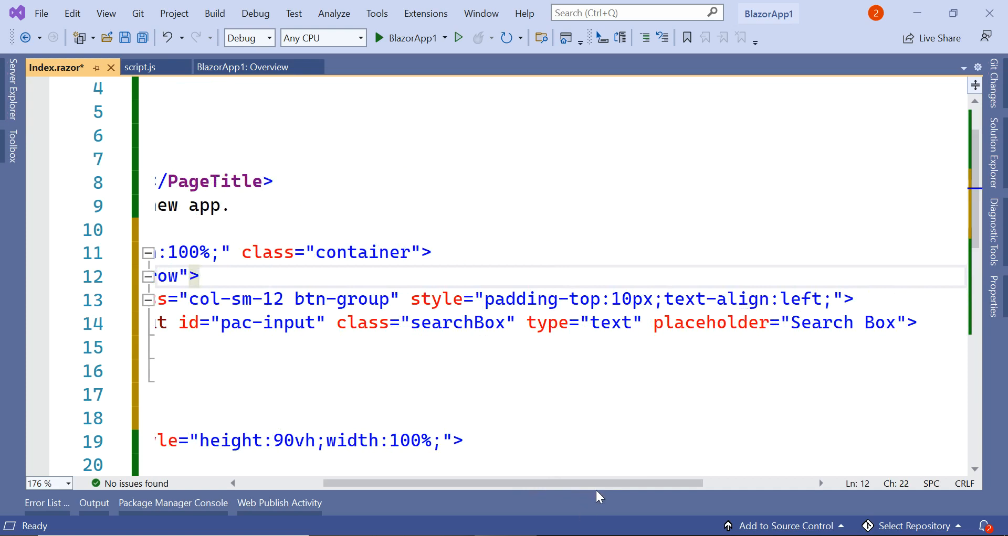
scroll(left, 3)
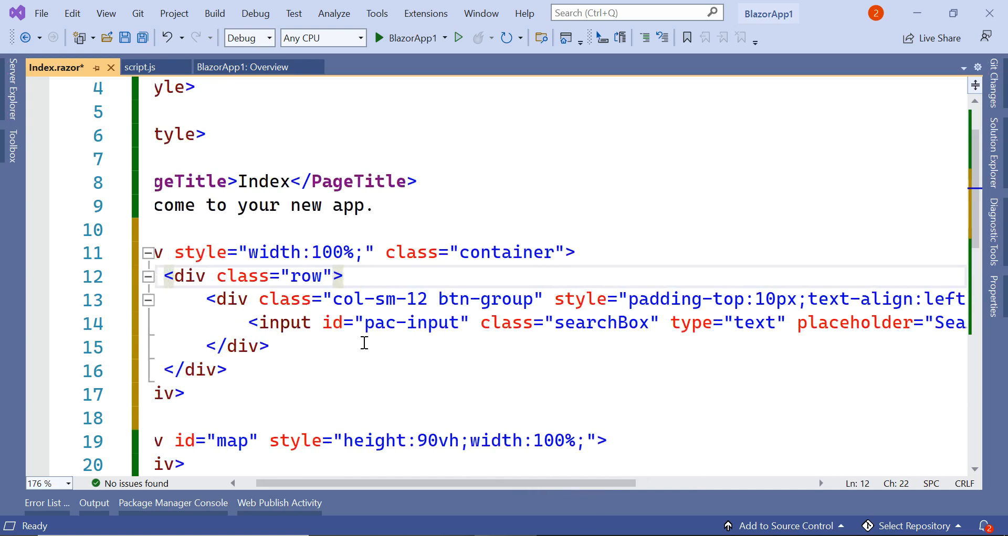
double_click(412, 322)
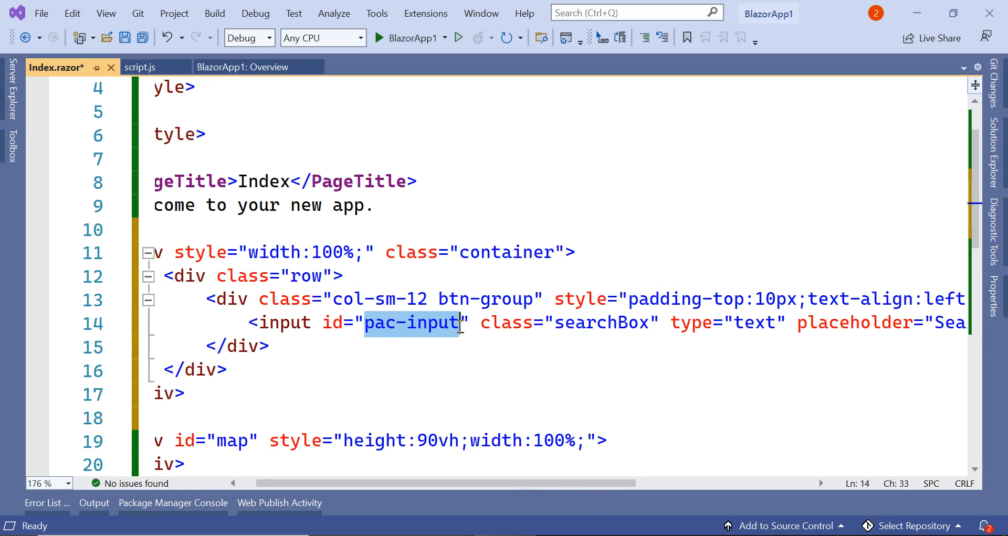
scroll(right, 3)
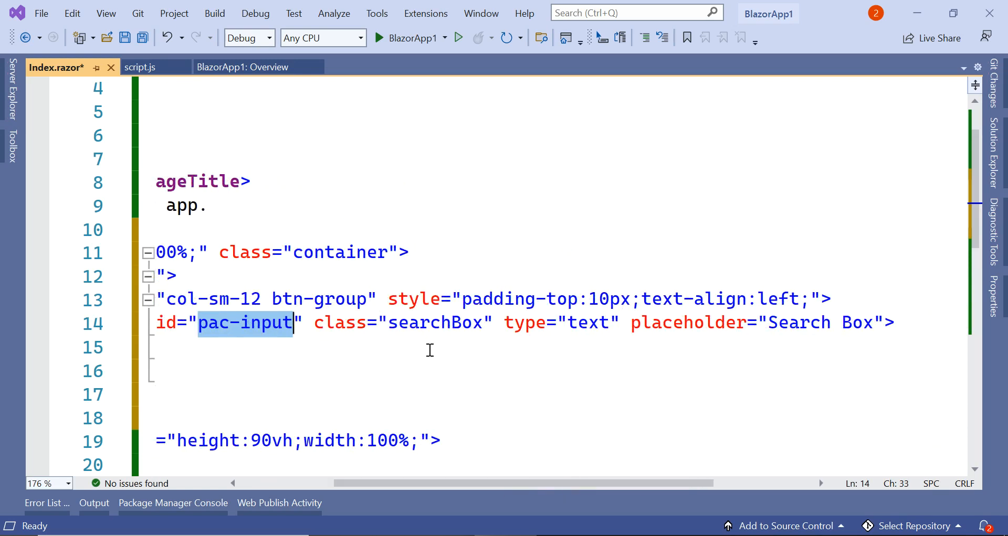
double_click(435, 322)
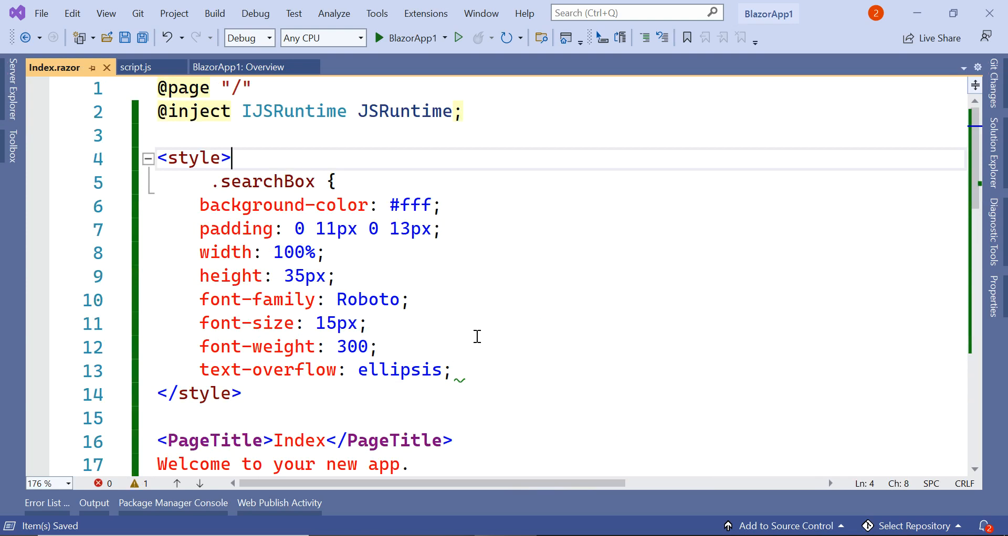
Step: Close the .searchBox rule with its brace and review the style block before rebuilding
text(})
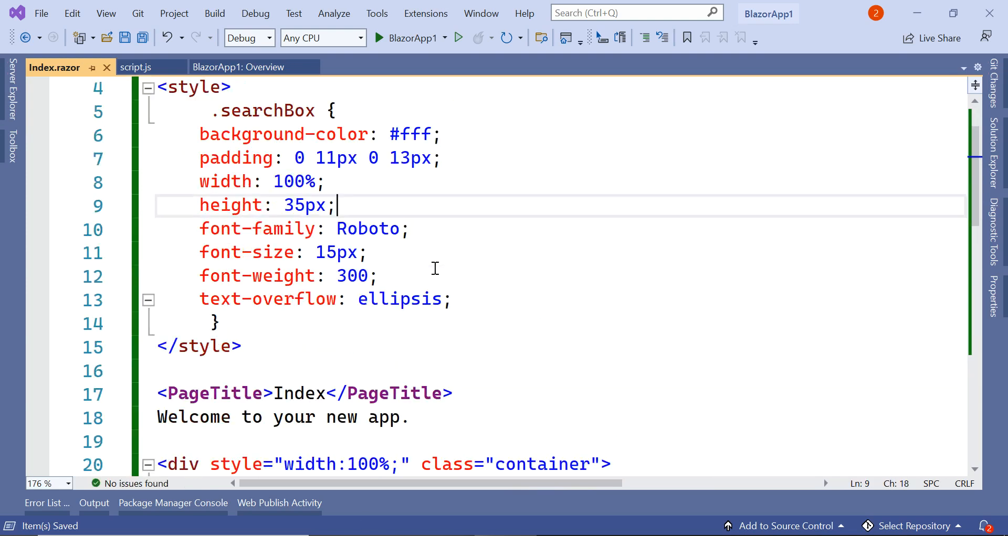
scroll(up, 3)
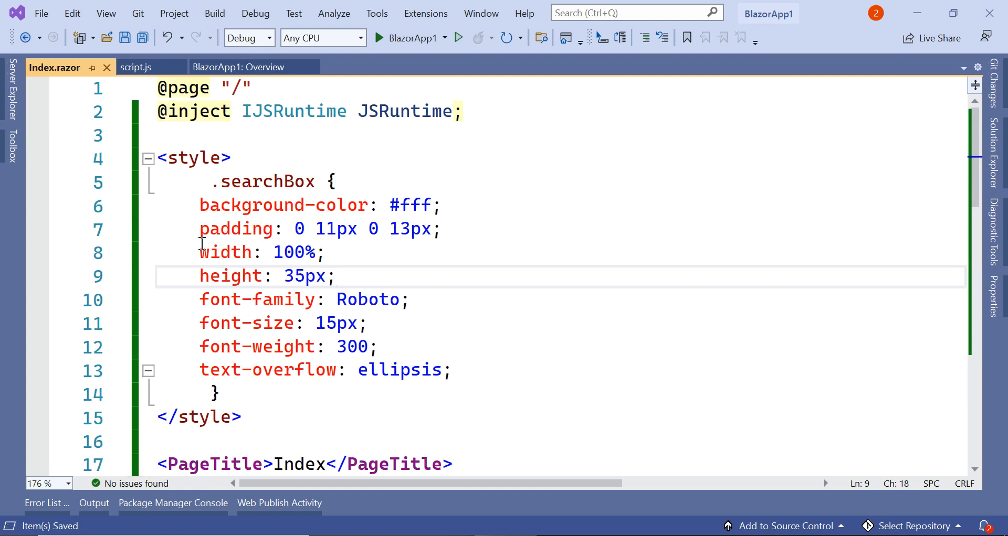
scroll(down, 3)
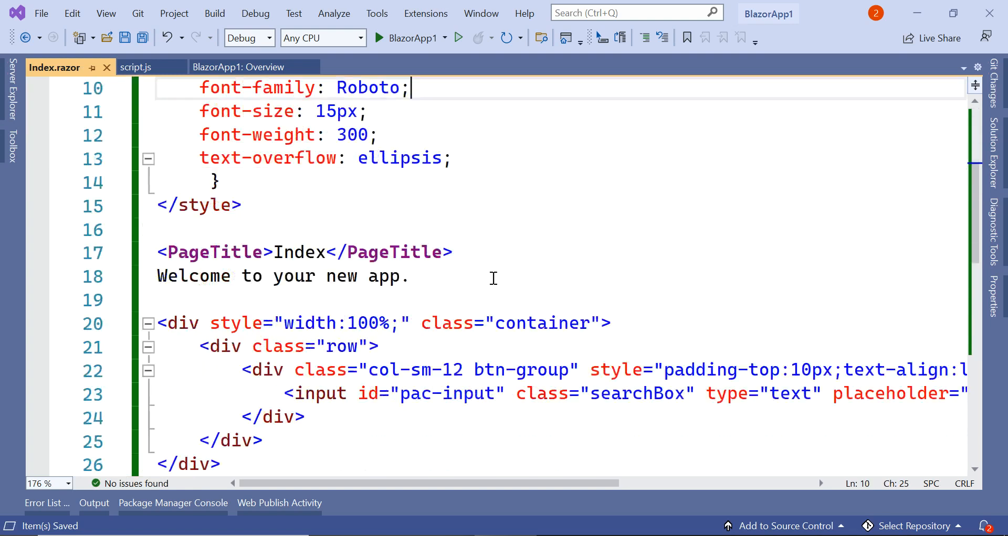
scroll(down, 3)
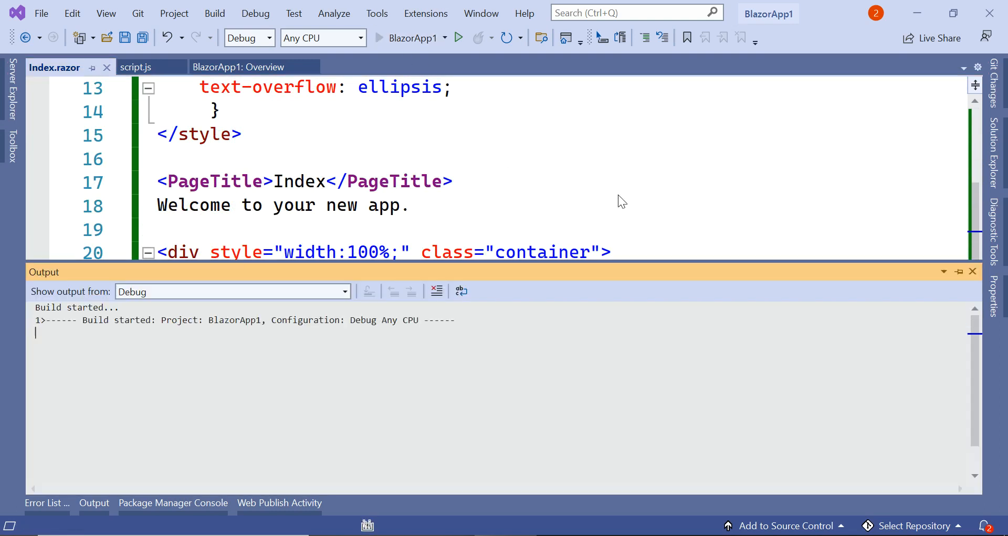
Step: Start BlazorApp1 again so Firefox shows the full-width search box above the map
click(458, 36)
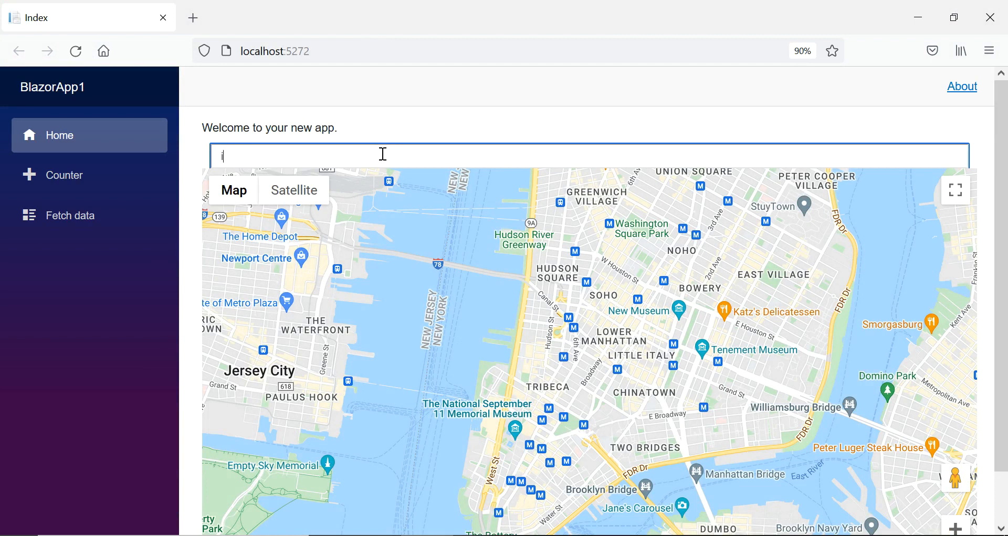
Step: Close Firefox and return to Index.razor in the BlazorApp1 project
key(Backspace)
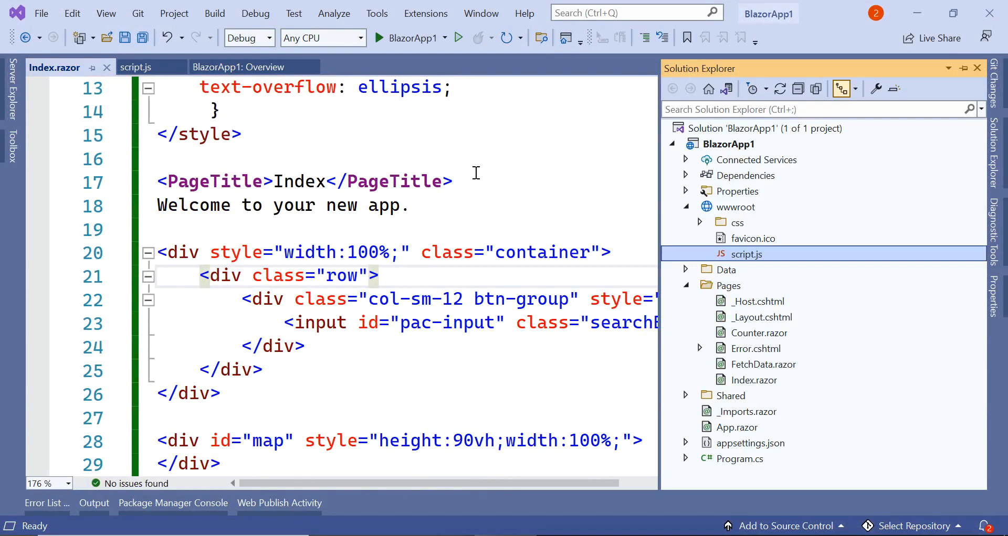
Step: Switch to script.js to add the pac-input Places SearchBox with its listener in initialize
click(135, 67)
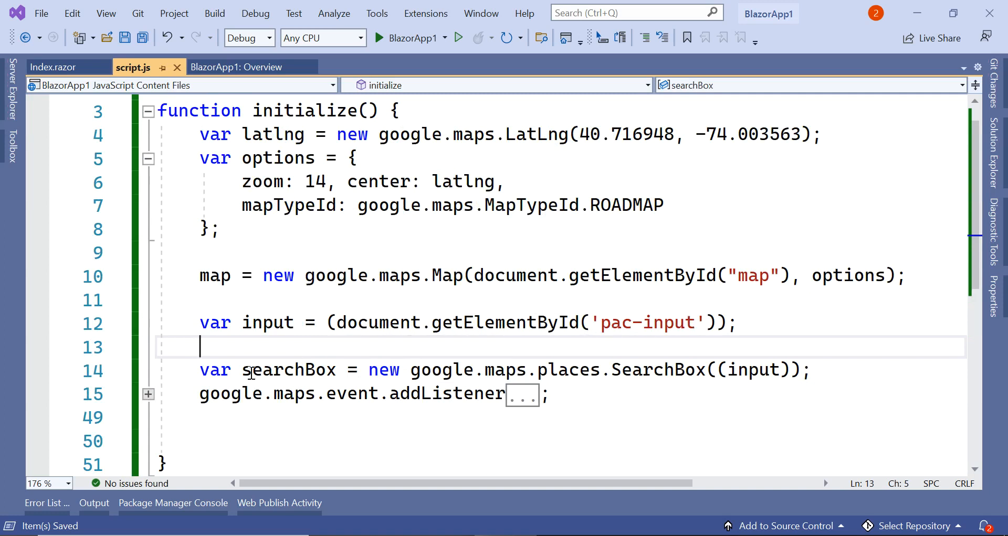
Step: Inspect the searchBox variable and its input, then review the places_changed callback that returns when no places are found
double_click(287, 369)
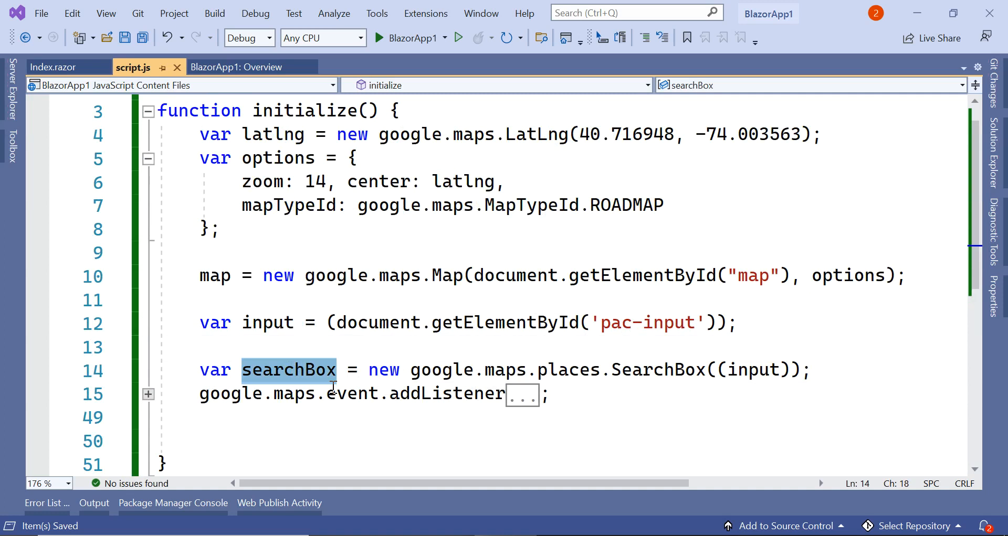
mouse_move(615, 382)
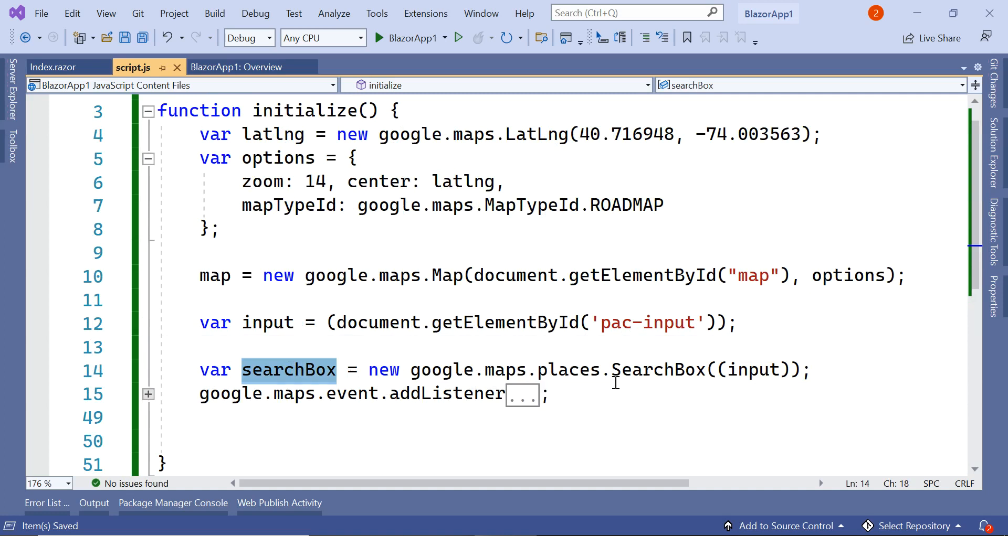
double_click(754, 369)
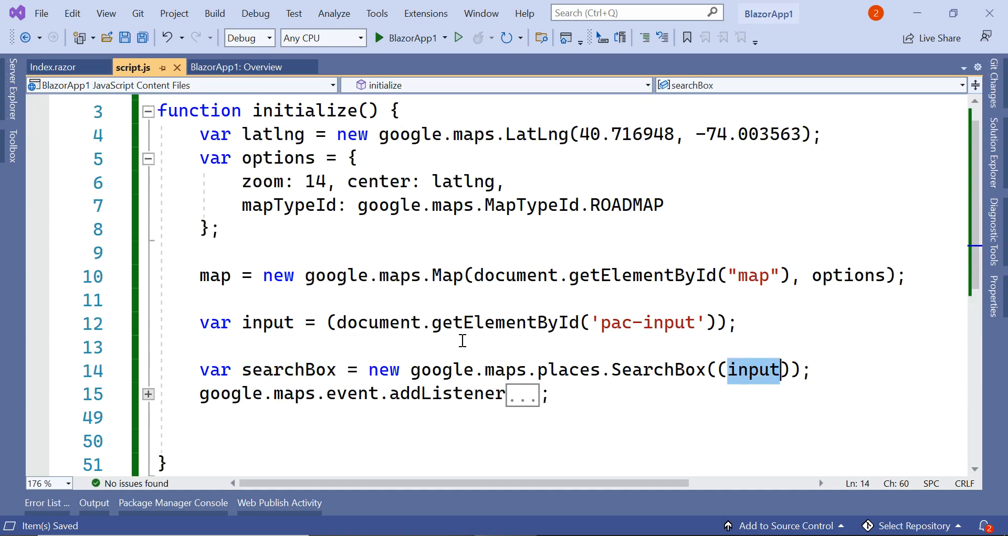
scroll(down, 3)
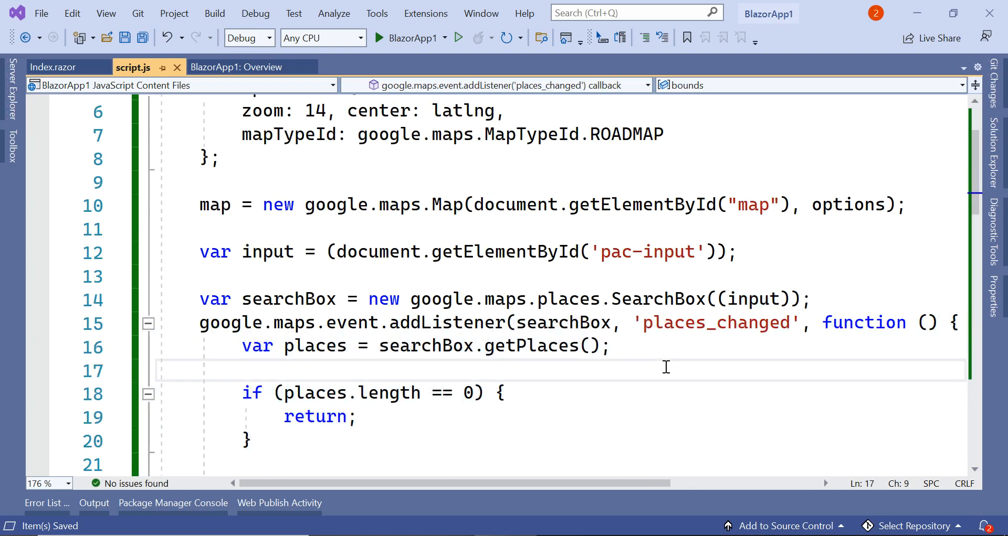
mouse_move(648, 375)
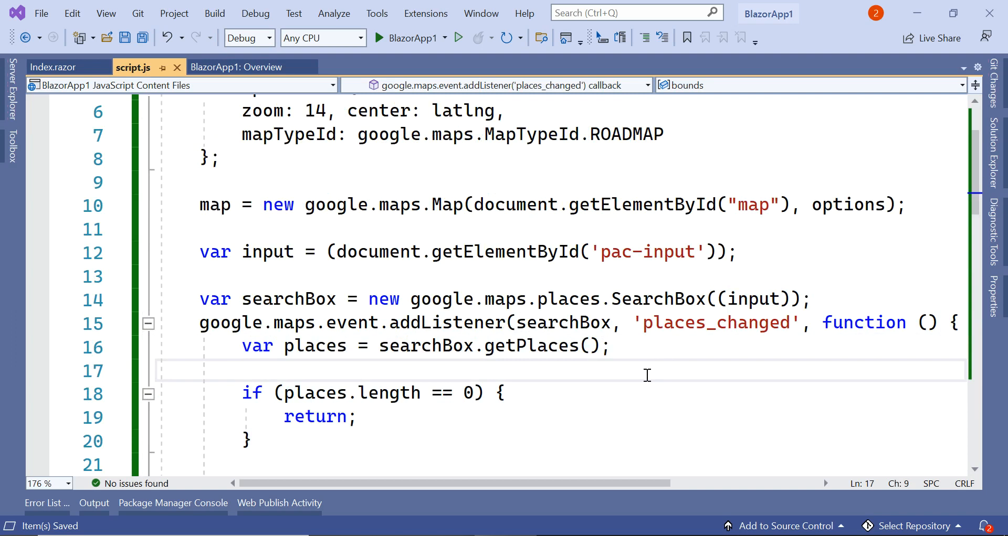
mouse_move(212, 343)
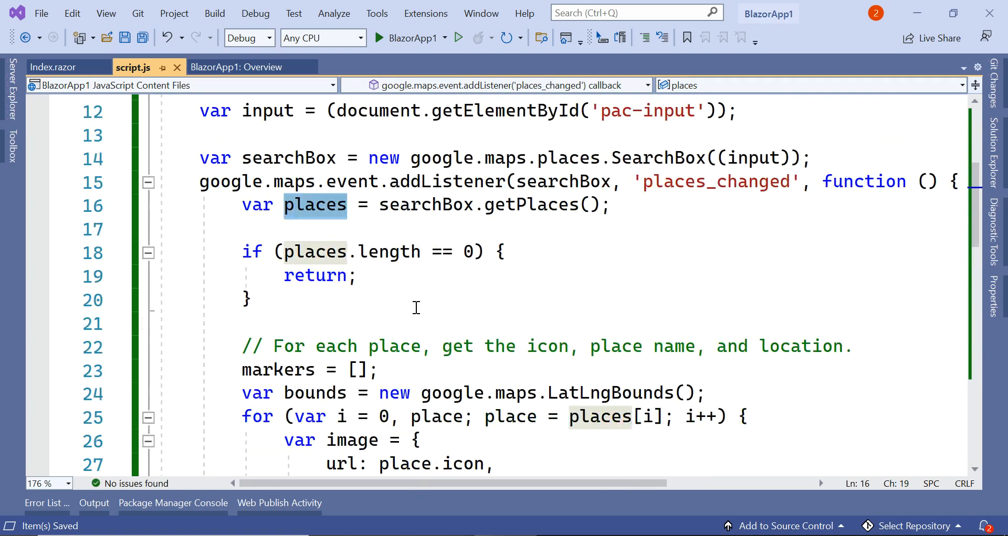
scroll(down, 3)
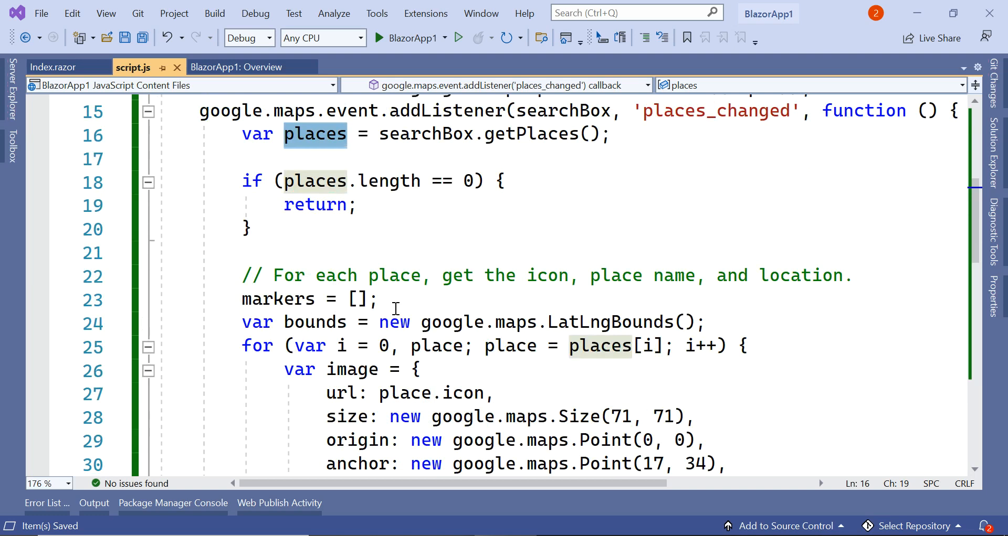
scroll(down, 3)
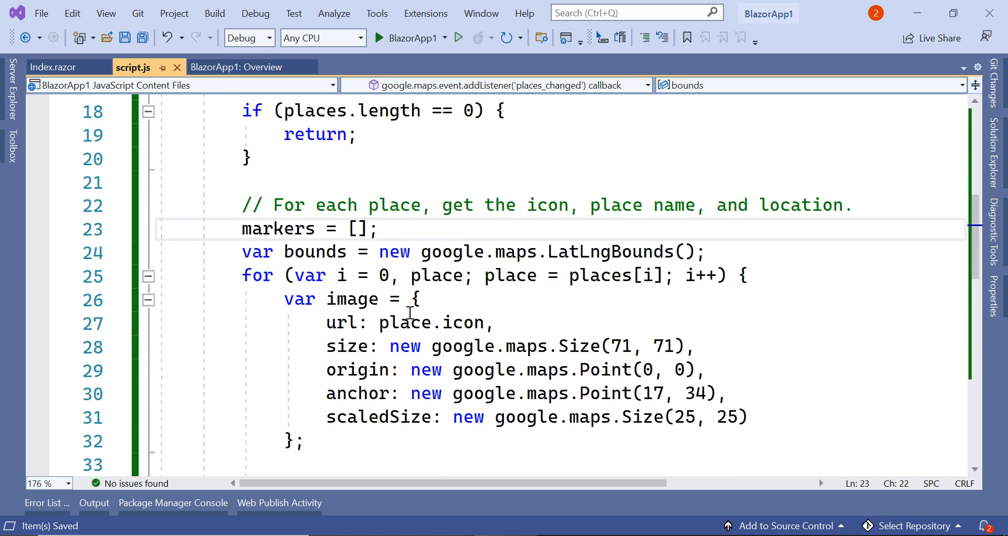
mouse_move(460, 299)
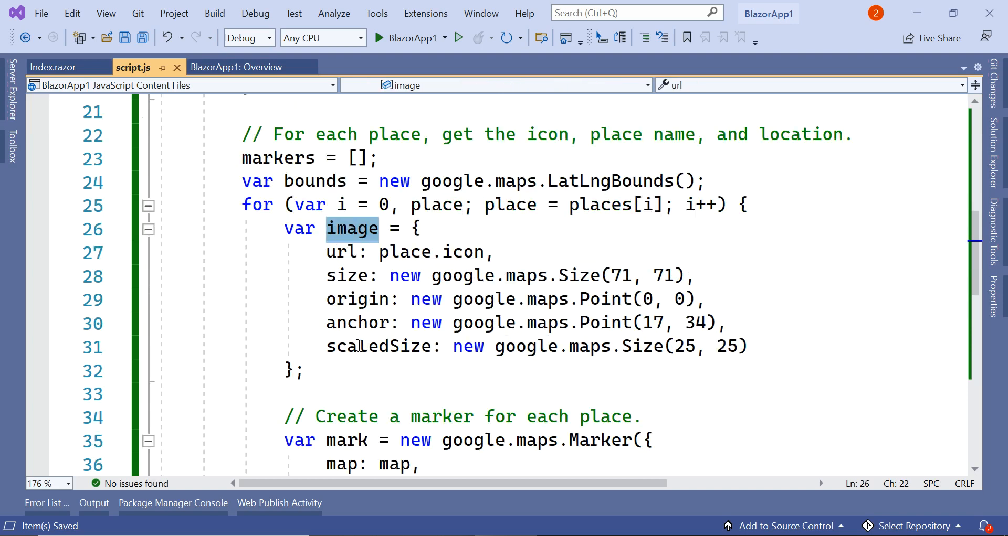
scroll(down, 3)
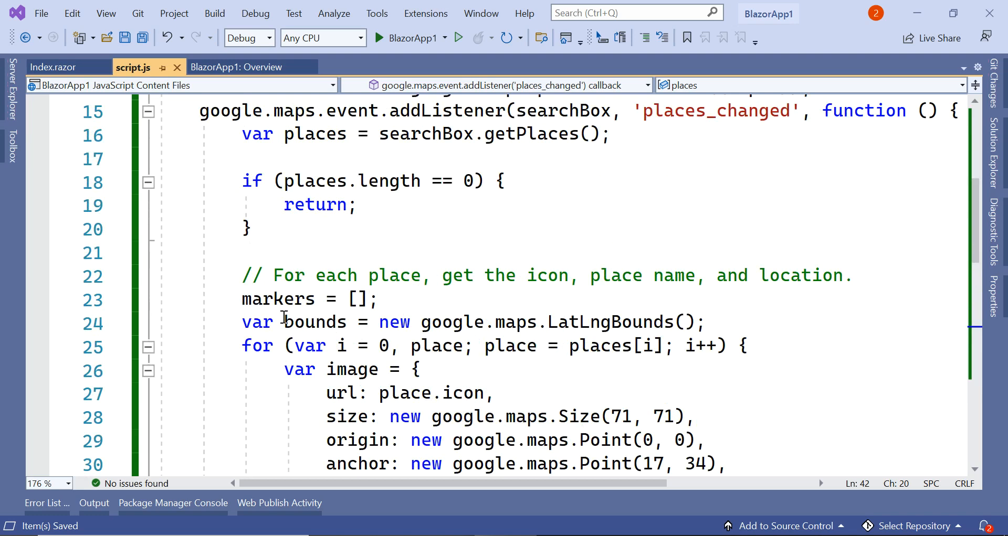
scroll(down, 3)
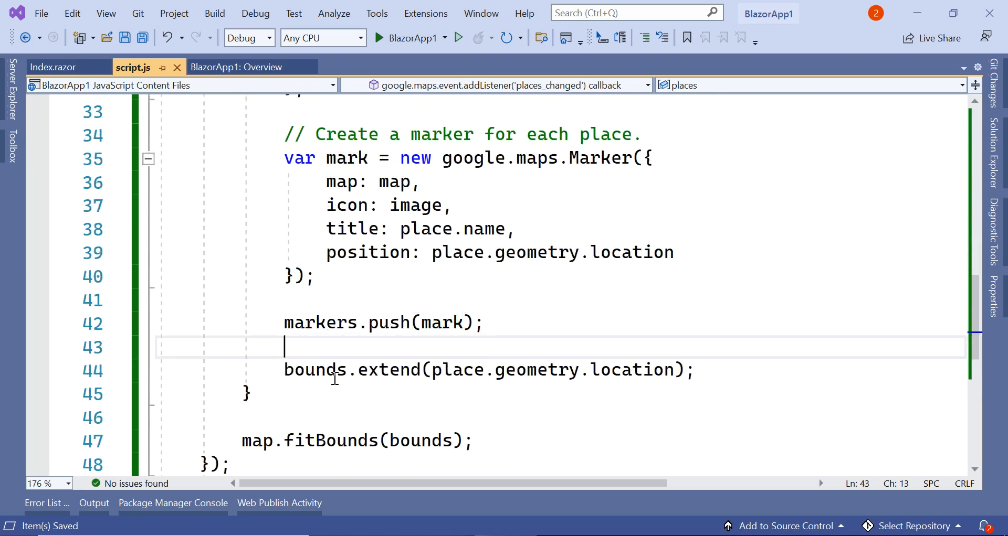
double_click(315, 370)
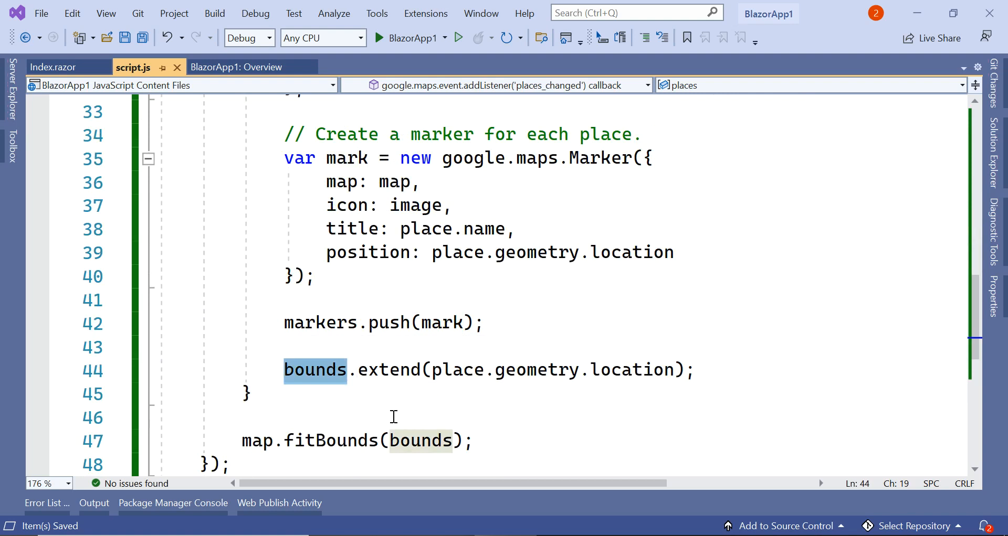
click(326, 417)
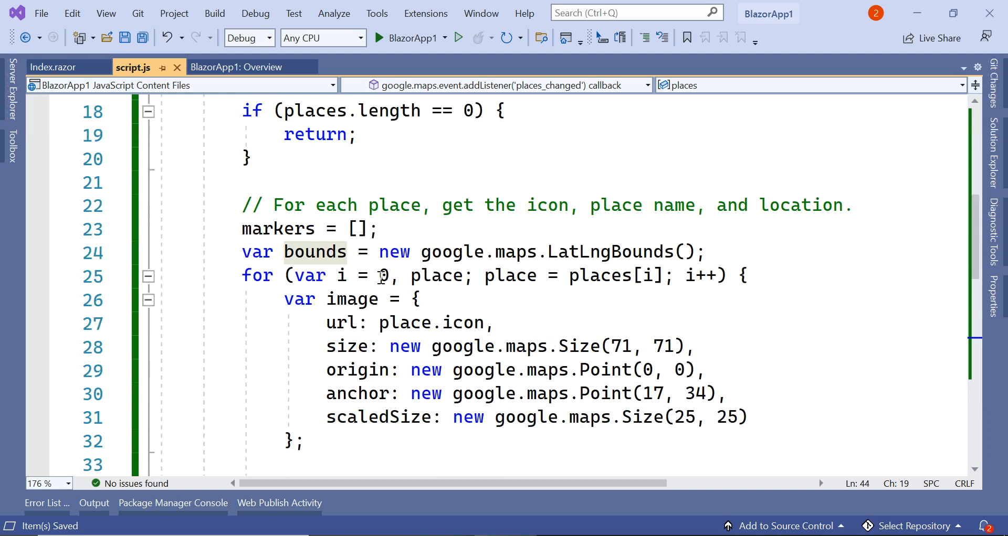
scroll(down, 3)
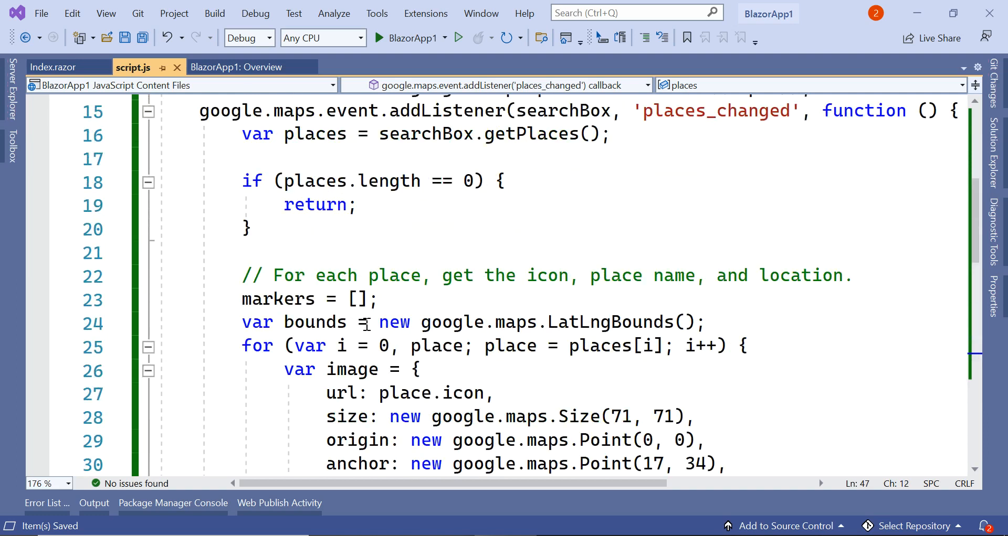
scroll(up, 3)
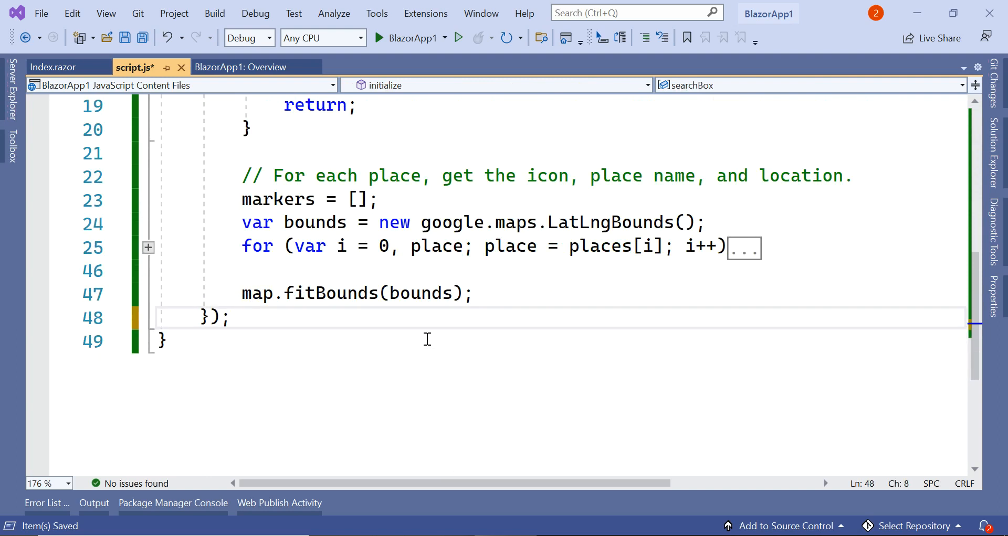
key(ctrl+s)
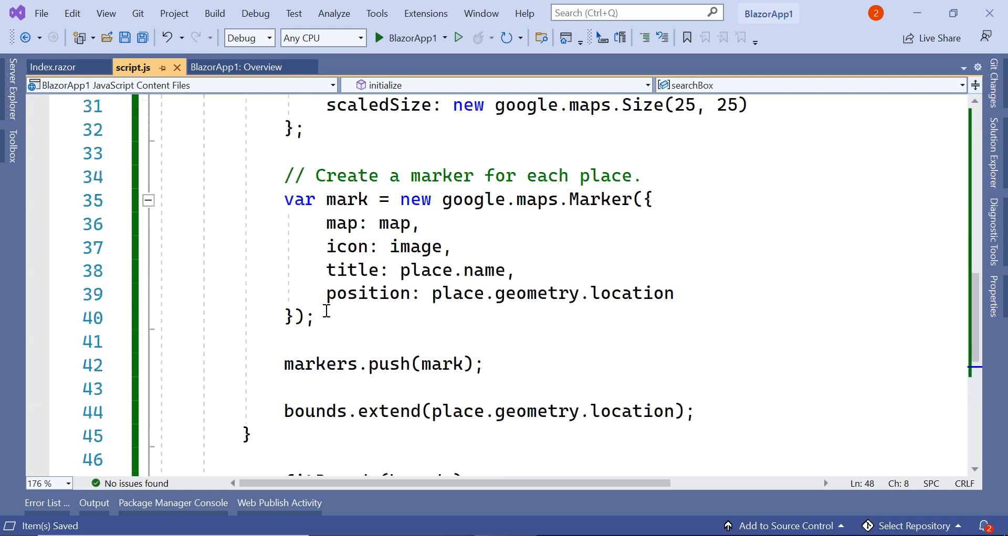
scroll(down, 3)
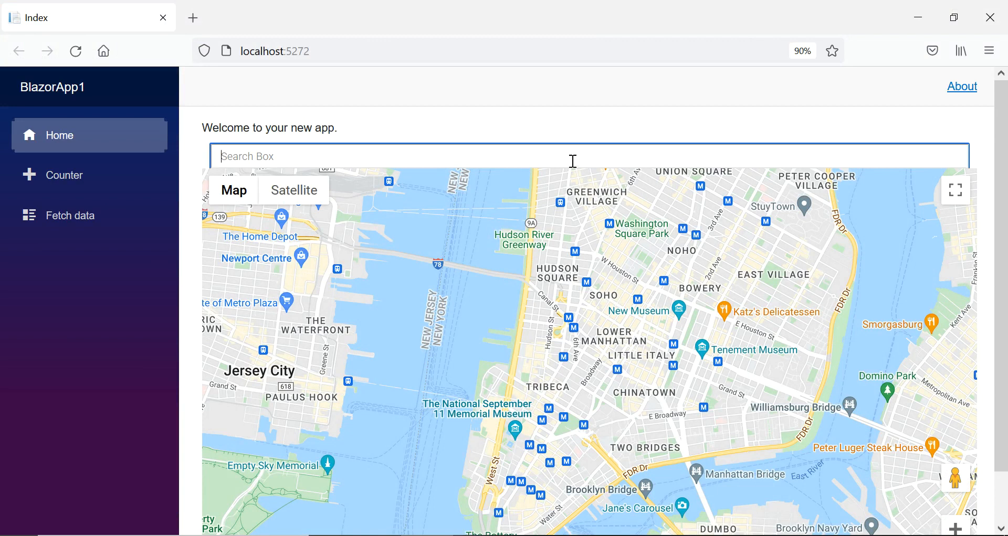
Step: Search 'india', choose Indianapolis, IN, USA and zoom out to see the marker on Indianapolis
text(india)
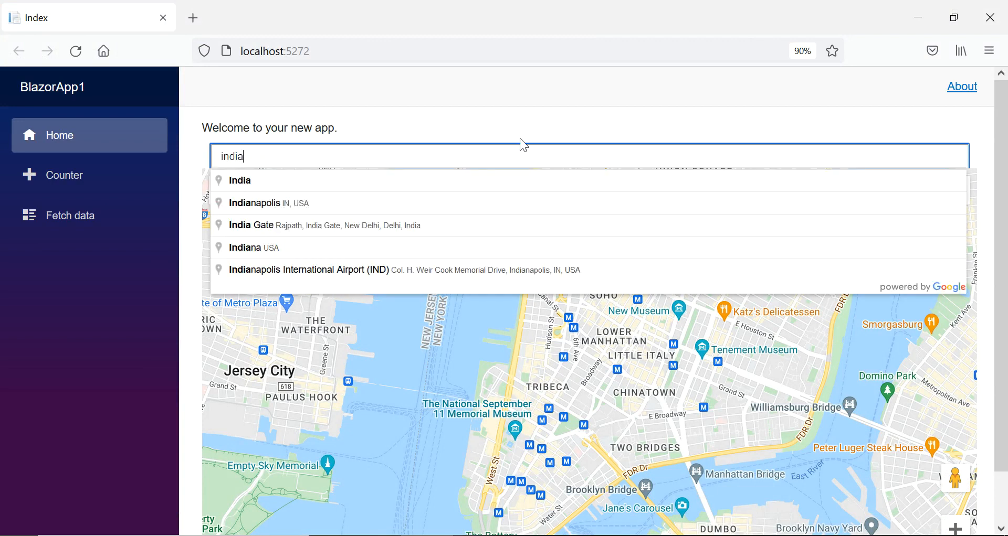
mouse_move(315, 229)
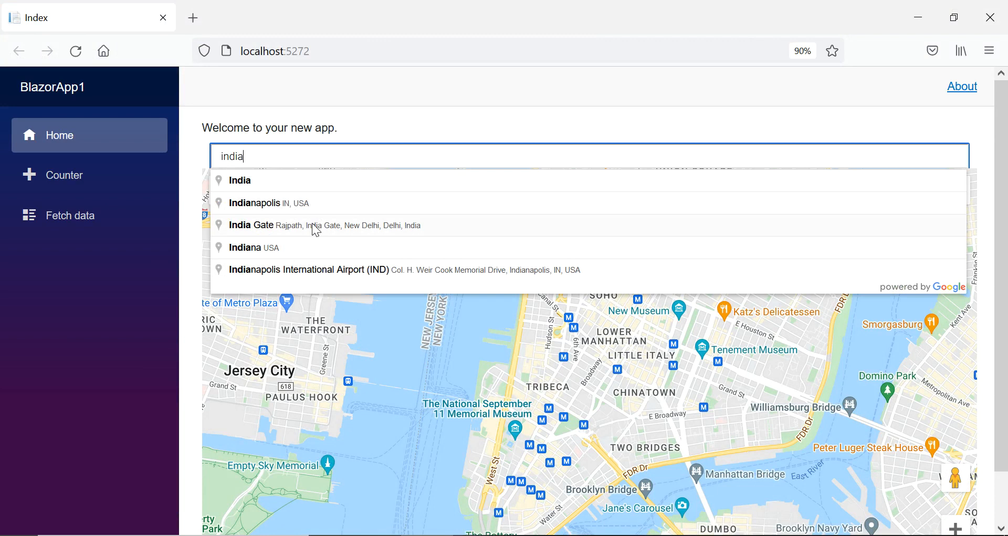
mouse_move(277, 210)
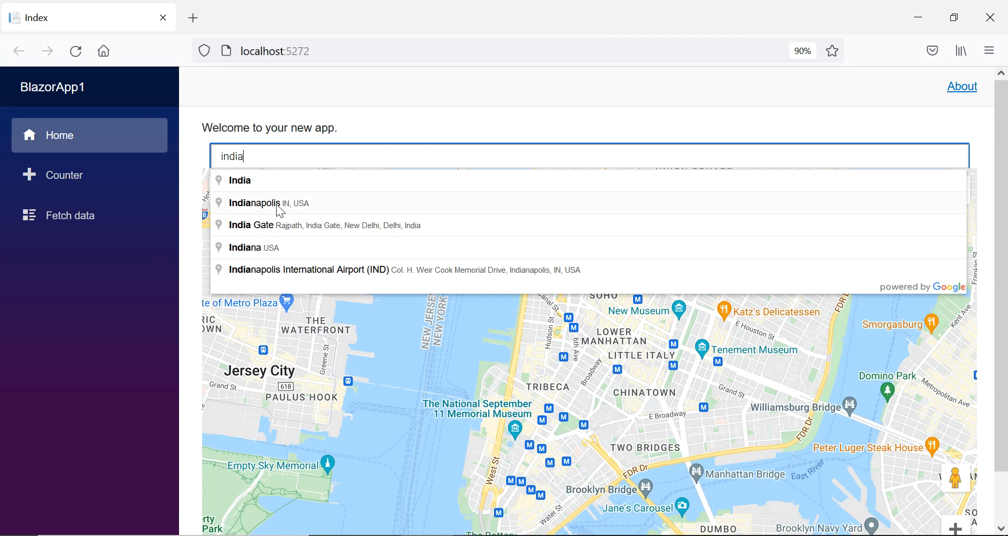
click(266, 202)
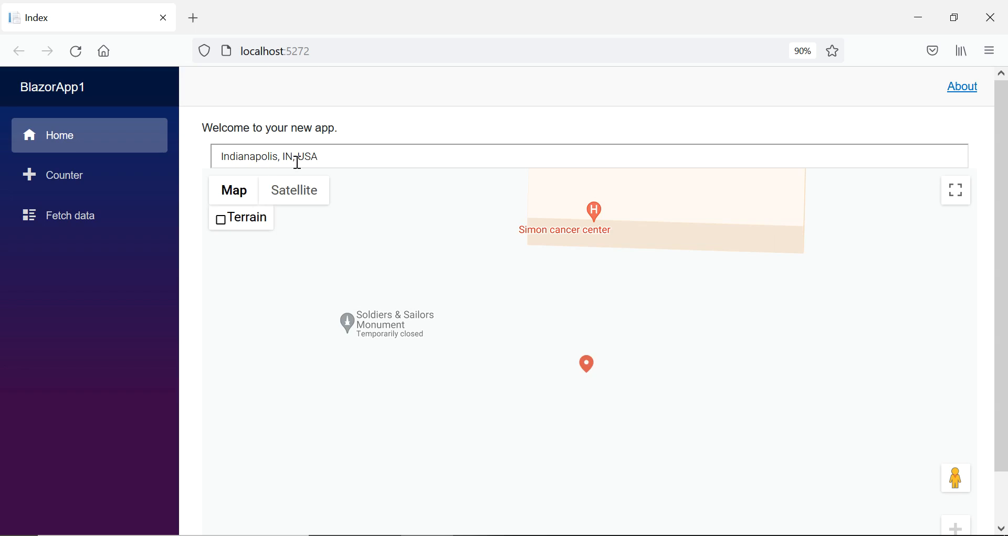
scroll(down, 3)
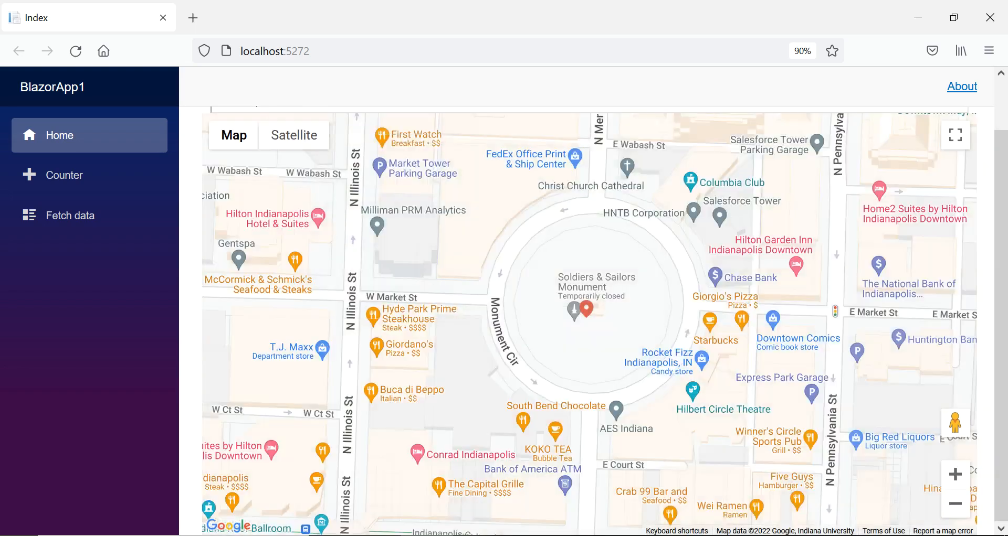
click(955, 504)
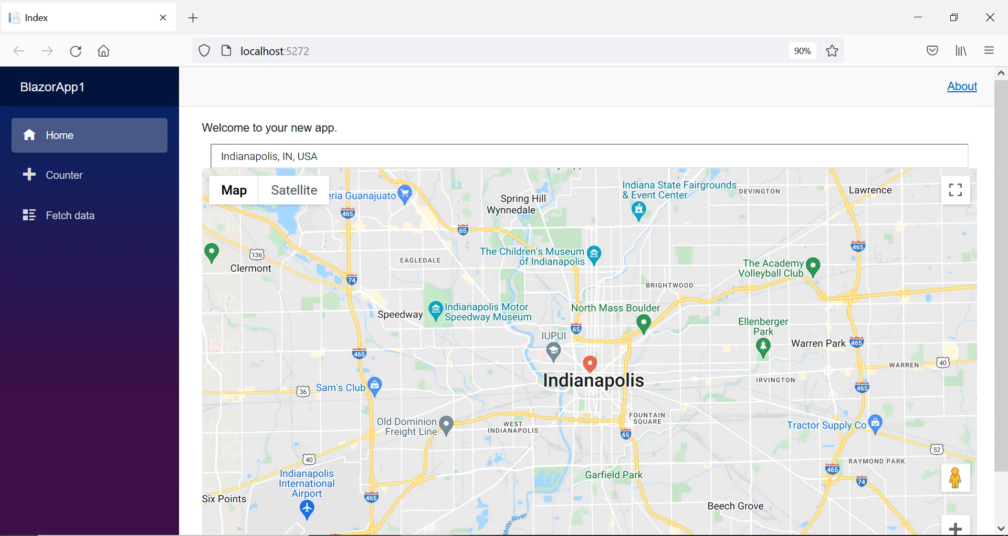
mouse_move(262, 128)
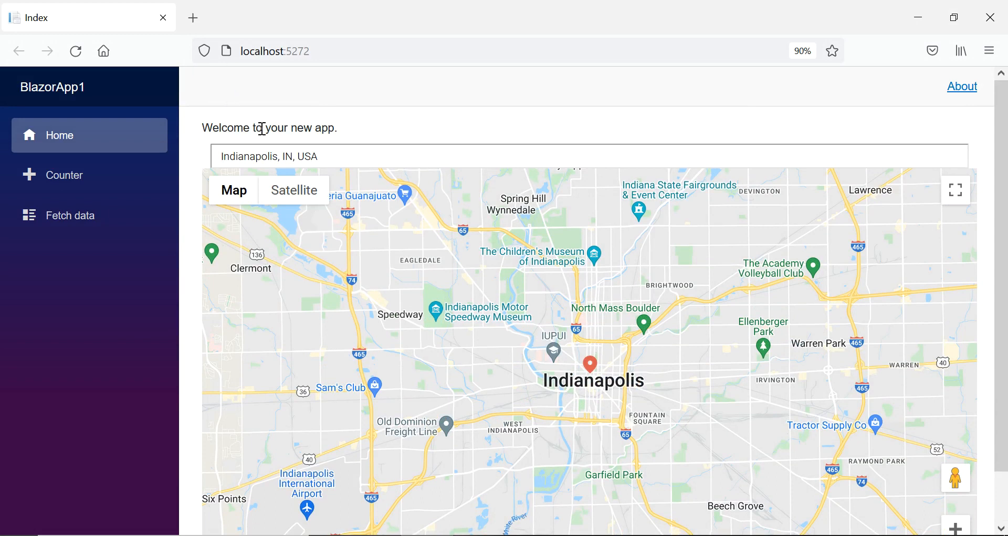
mouse_move(379, 160)
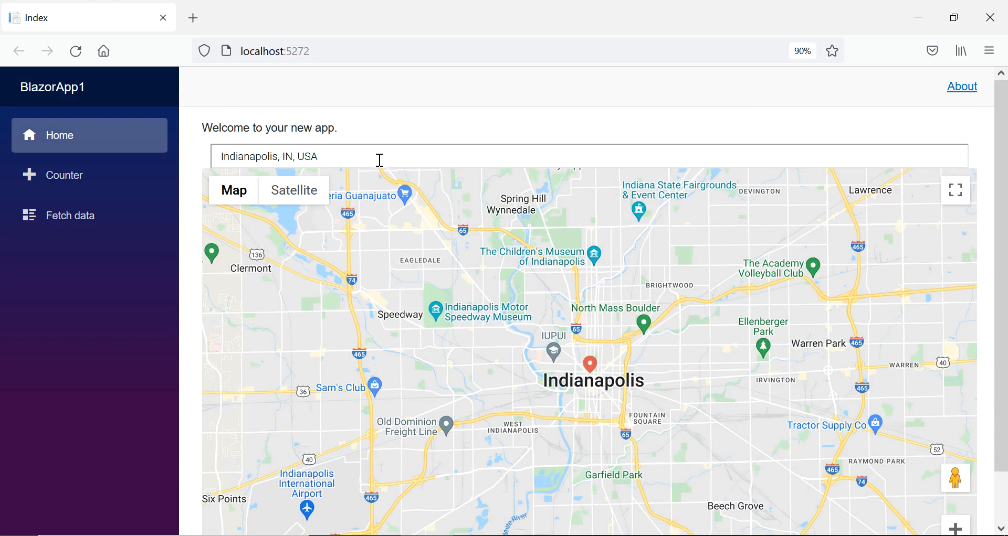
mouse_move(308, 164)
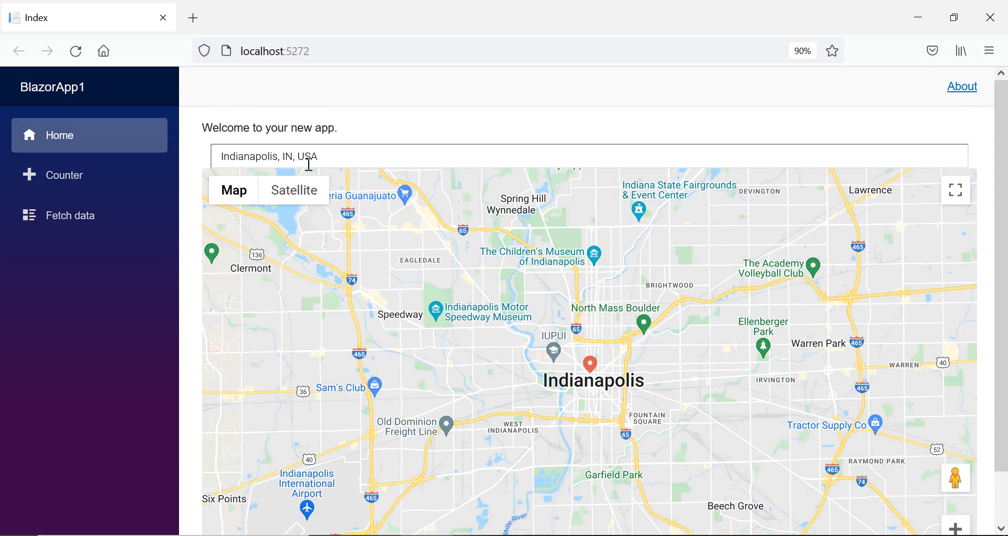
mouse_move(821, 142)
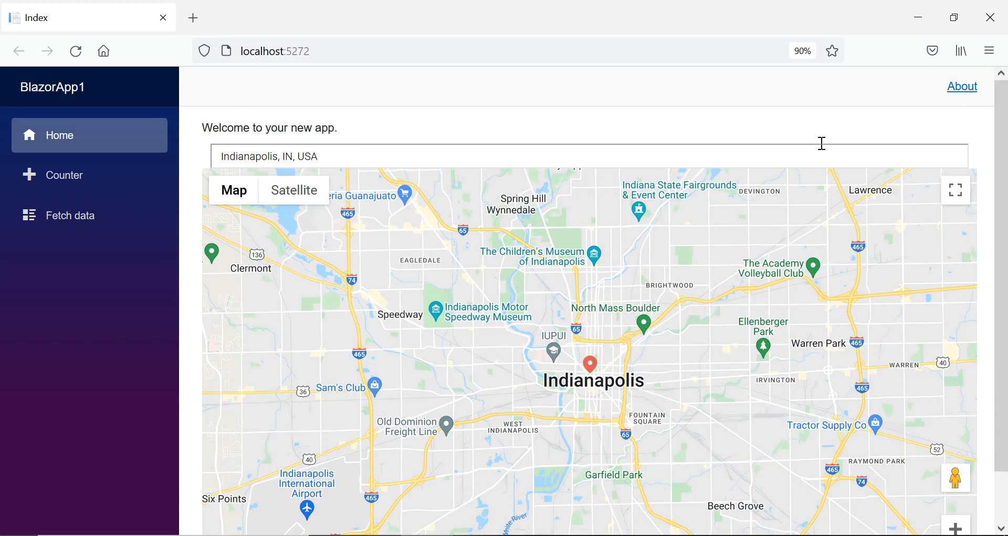
mouse_move(995, 193)
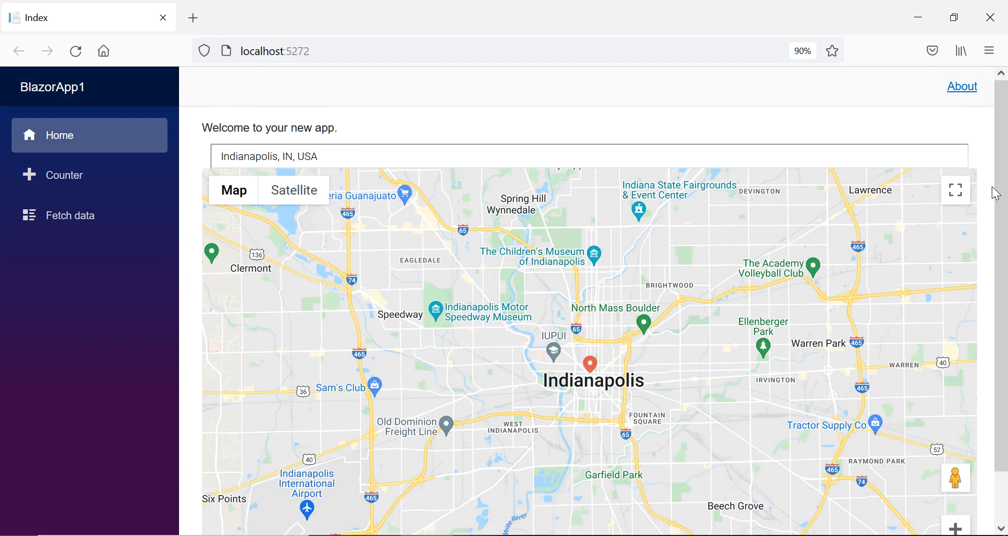